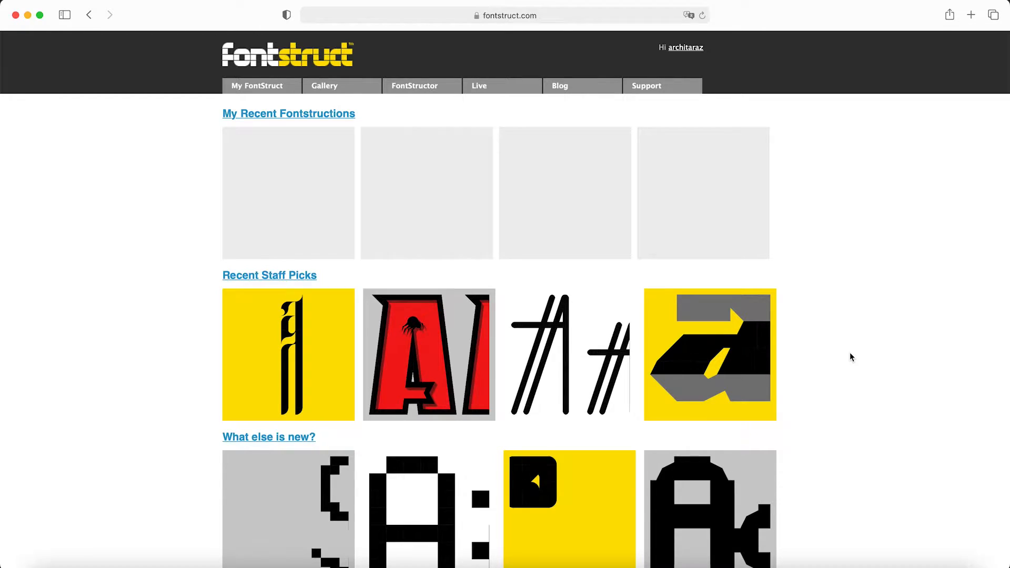
# Step: Create a new fontstruction named 'Color Font Tutorial' and start fontstructing it
pyautogui.click(261, 85)
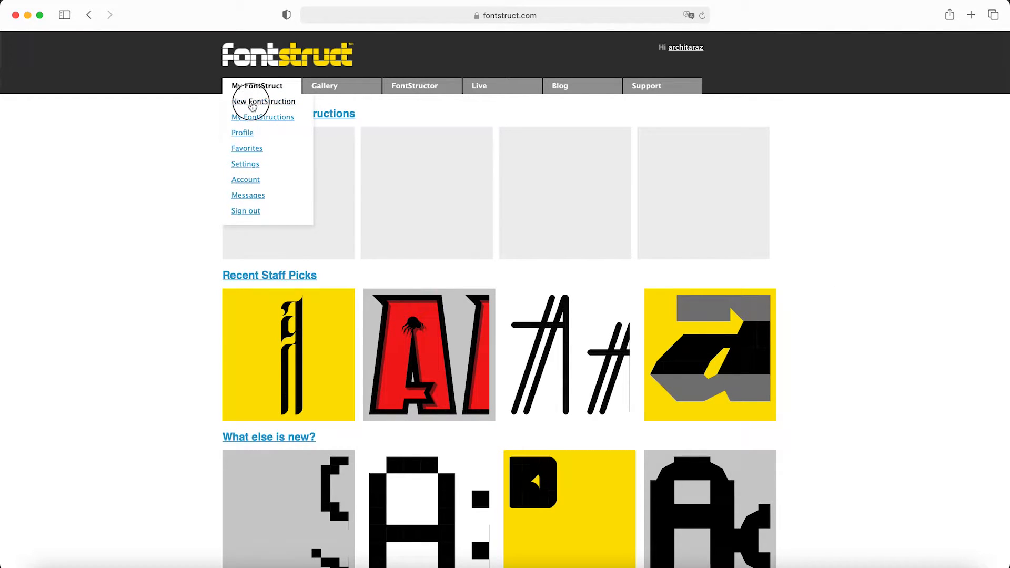
pyautogui.click(263, 101)
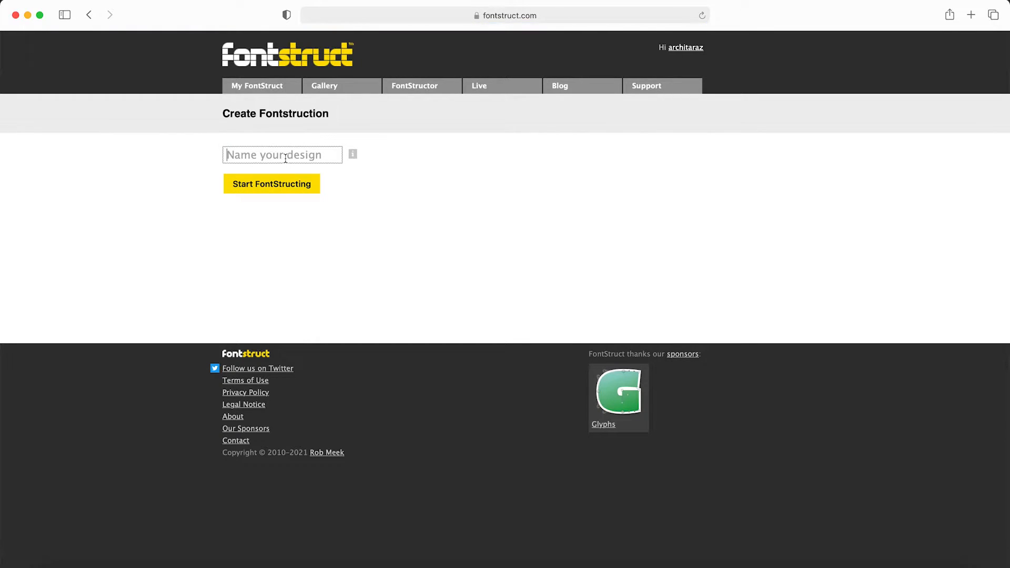
pyautogui.write('Font Tutori')
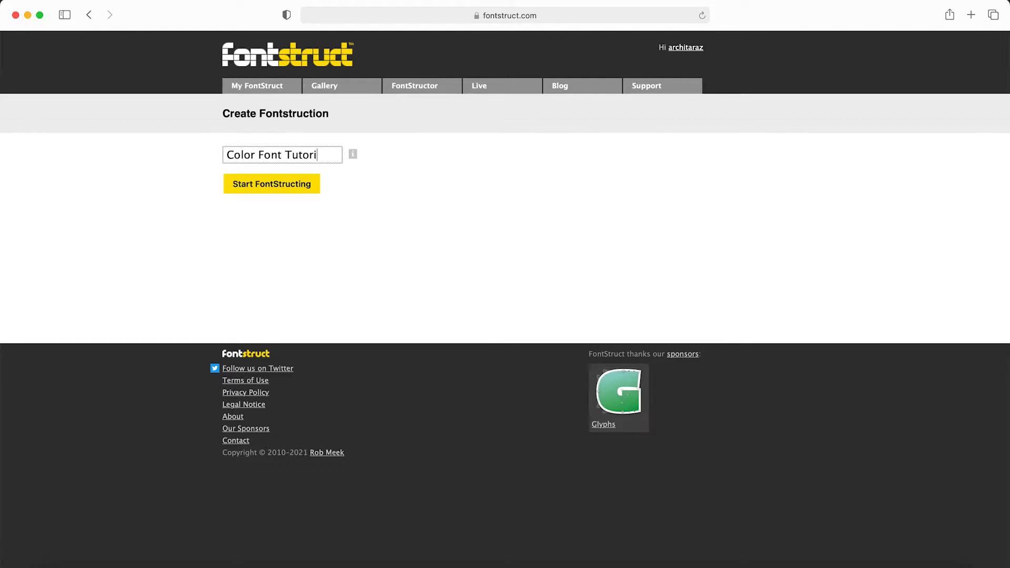
pyautogui.click(271, 184)
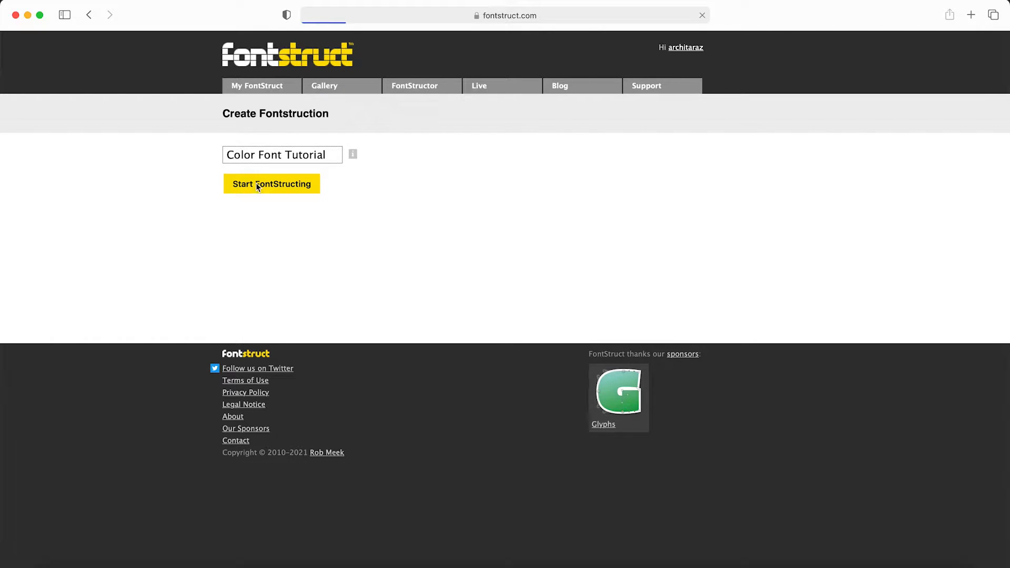
# Step: Widen the brick library panel and move the Tools palette clear of the letter area
pyautogui.click(271, 183)
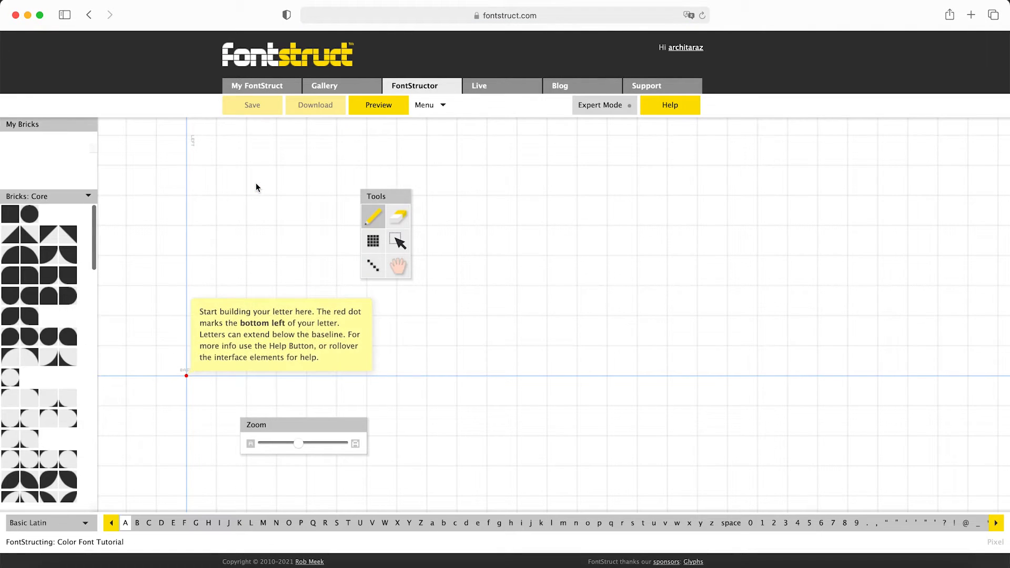
pyautogui.moveTo(668, 255)
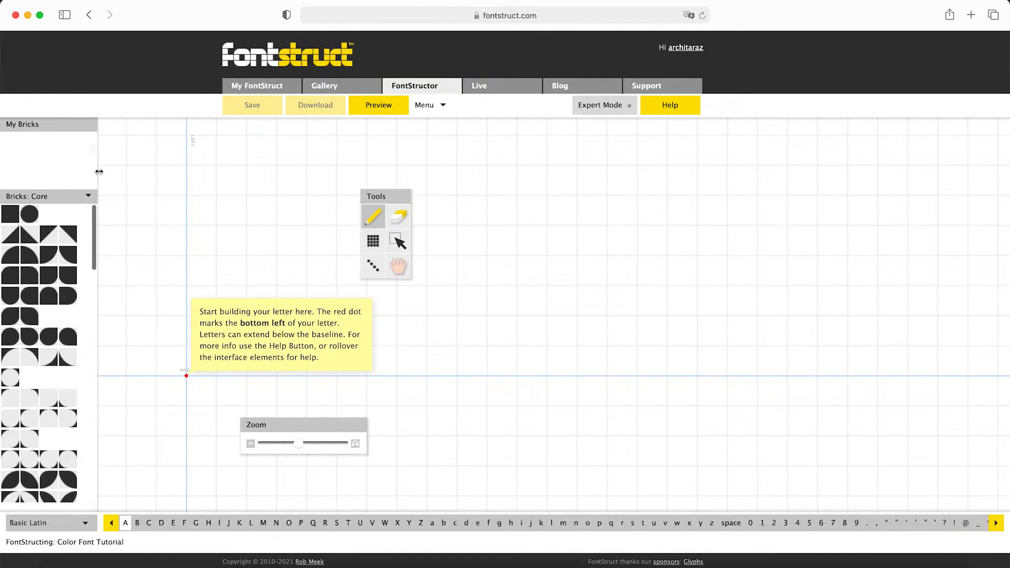
pyautogui.moveTo(99, 171); pyautogui.dragTo(205, 185)
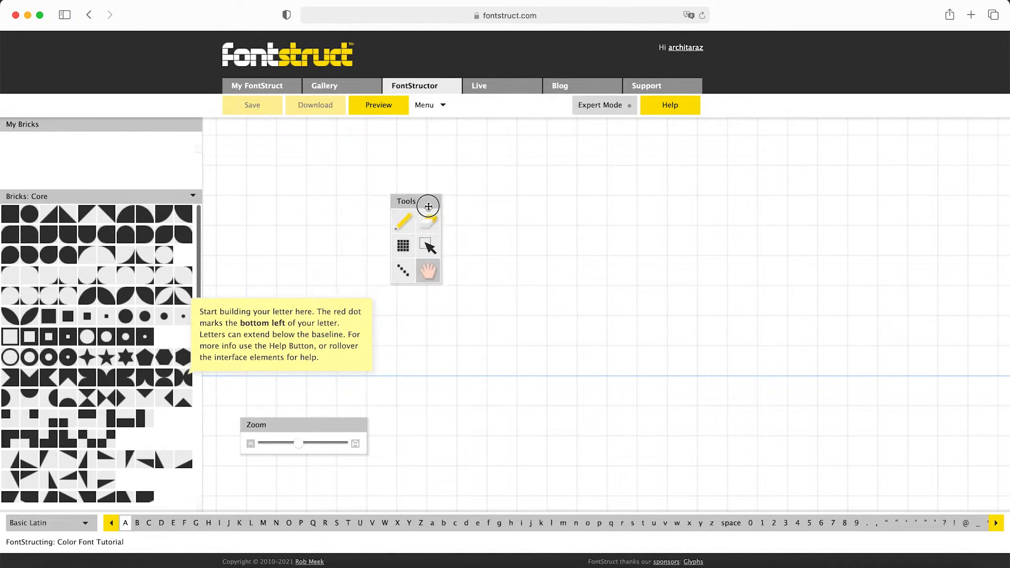
pyautogui.moveTo(428, 206); pyautogui.dragTo(722, 262)
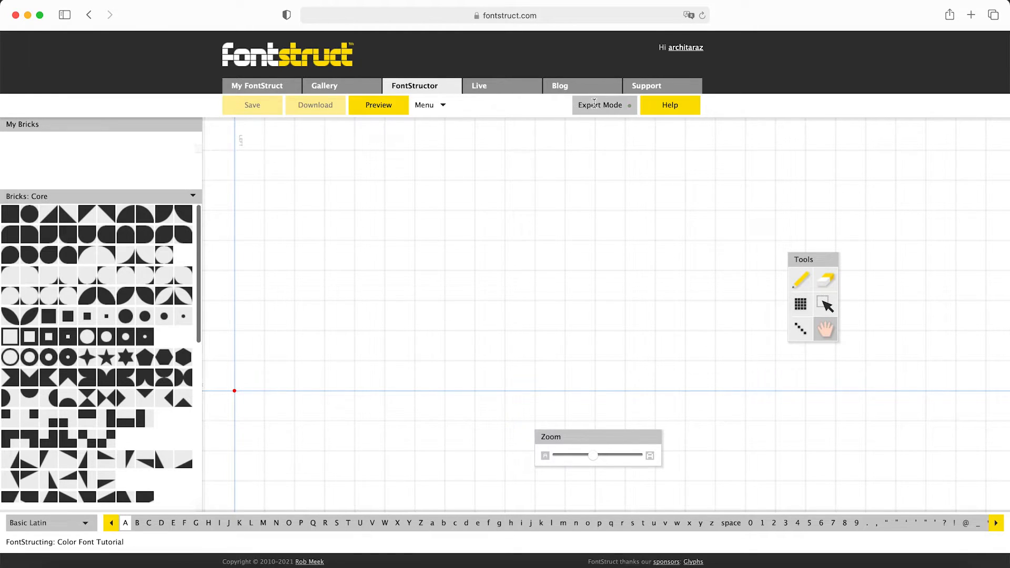
# Step: Enable Expert Mode and set the Horizontal Brick Size filter to 2
pyautogui.click(424, 105)
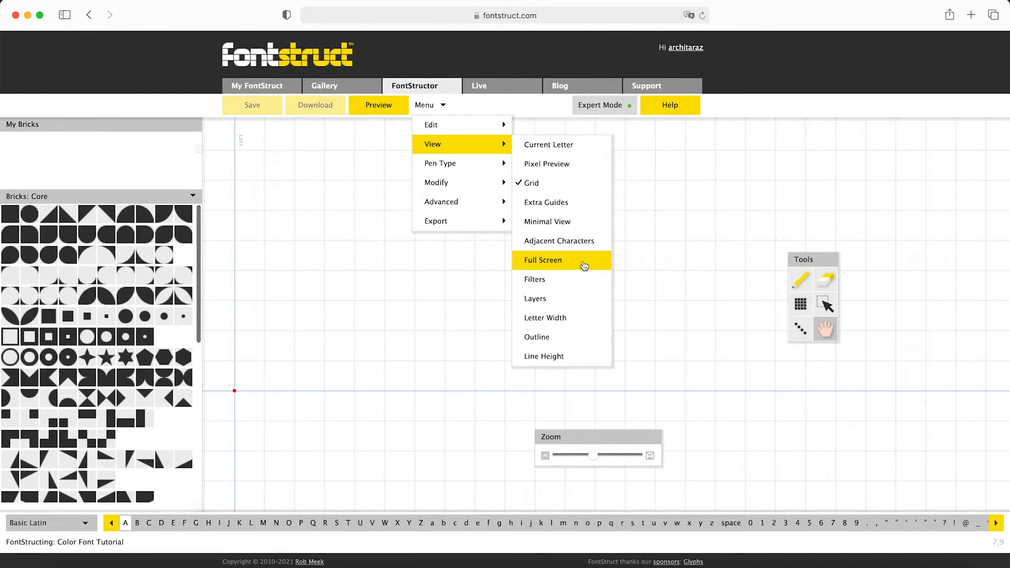
pyautogui.click(534, 279)
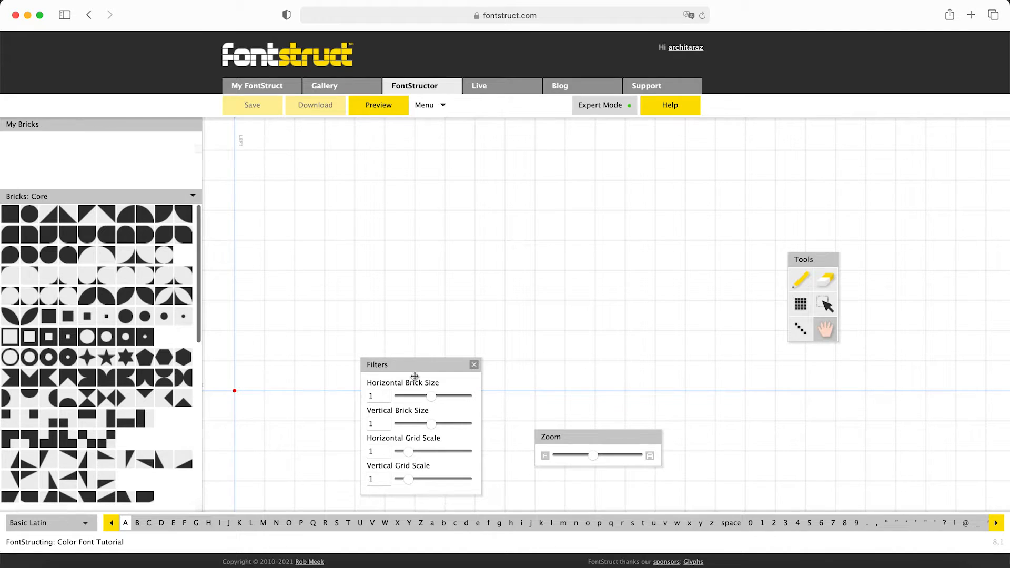
pyautogui.moveTo(432, 397); pyautogui.dragTo(467, 396)
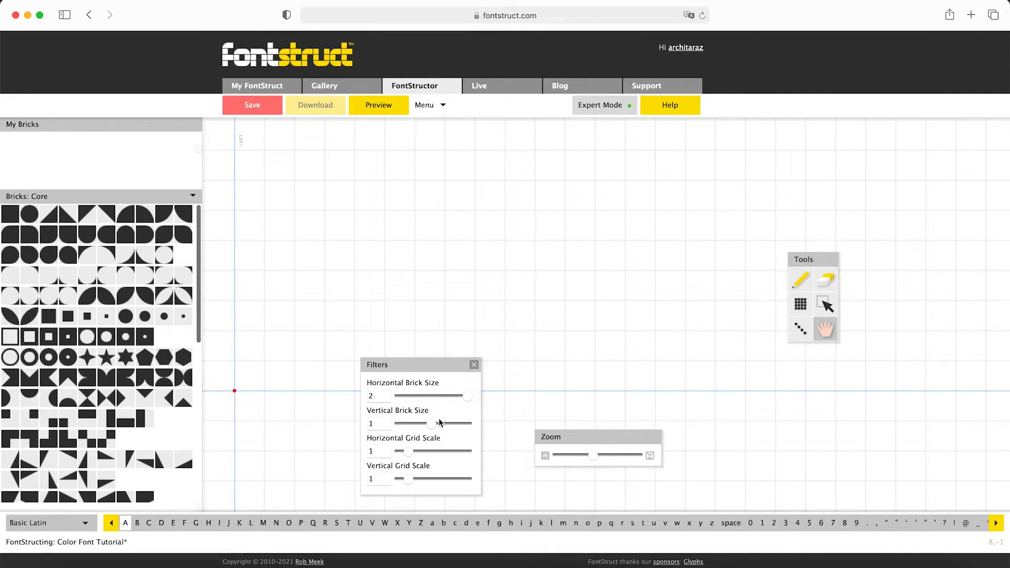
pyautogui.click(428, 105)
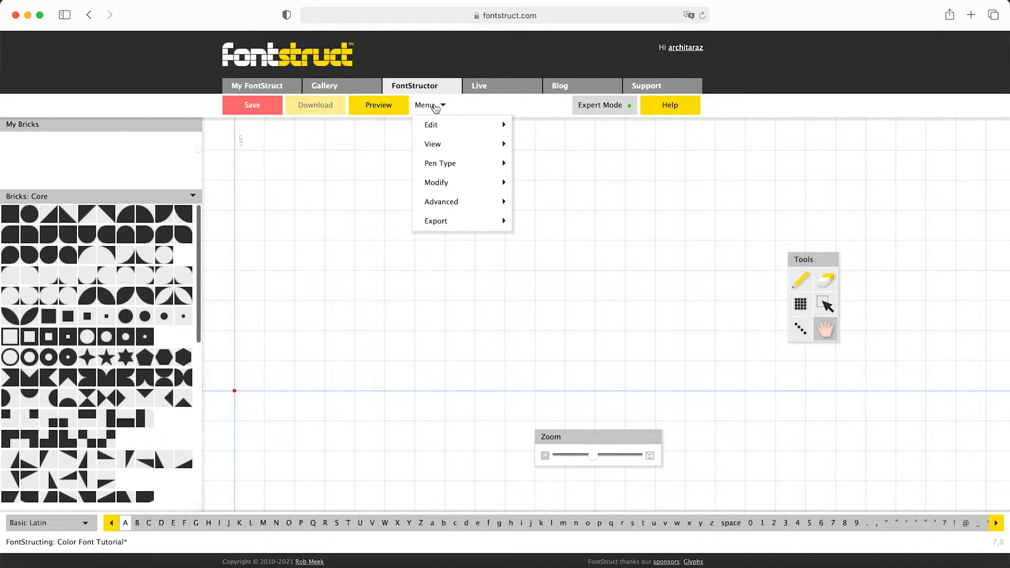
pyautogui.moveTo(432, 144)
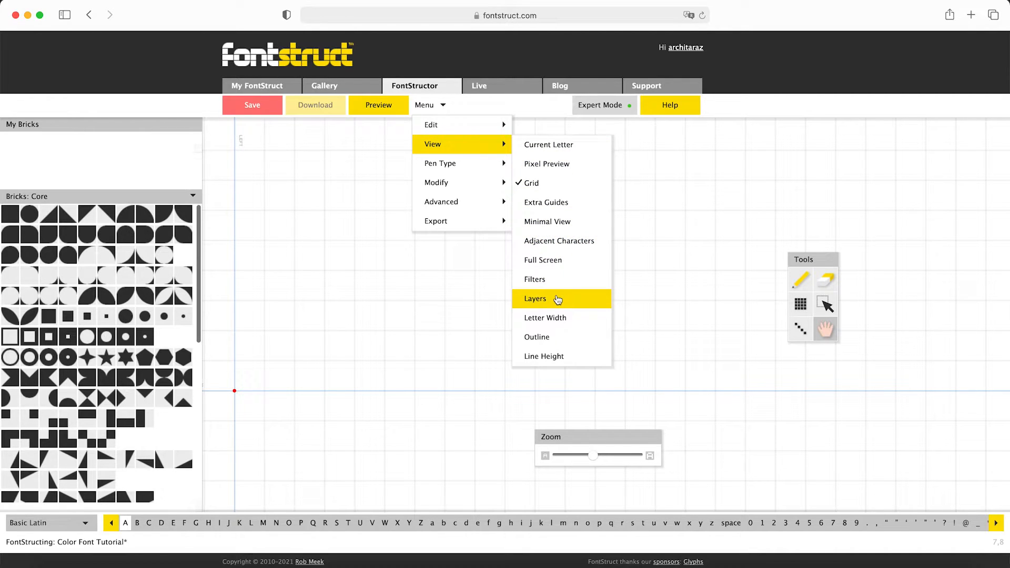
# Step: Show the Layers panel, select the lowercase o glyph and choose the pencil tool
pyautogui.click(536, 298)
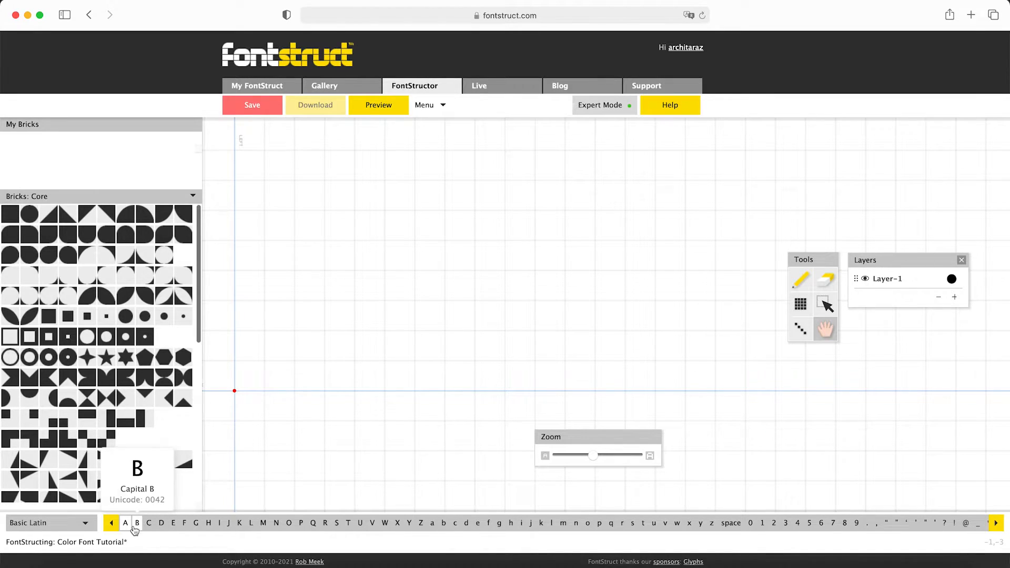
pyautogui.click(149, 523)
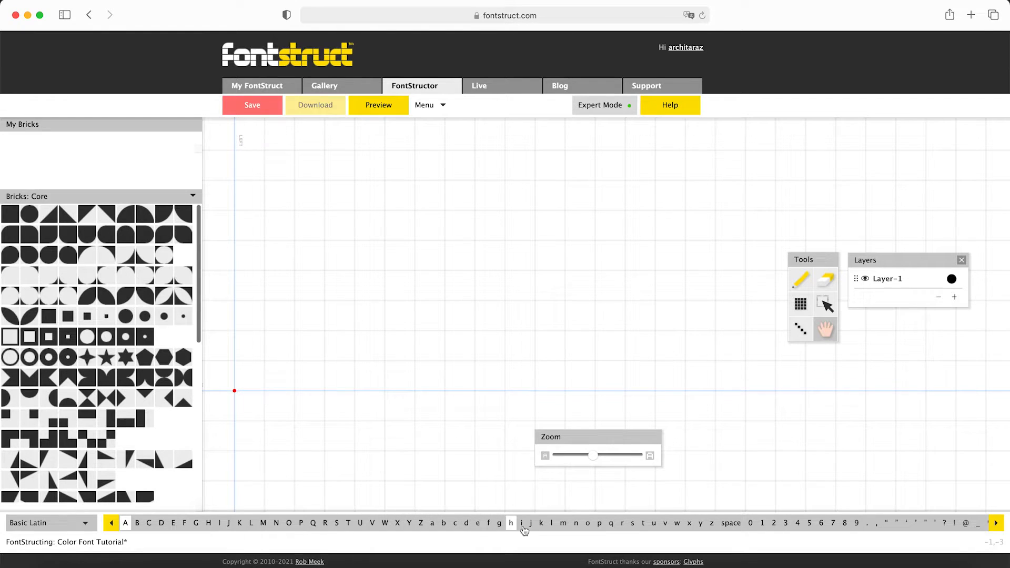
pyautogui.moveTo(433, 523)
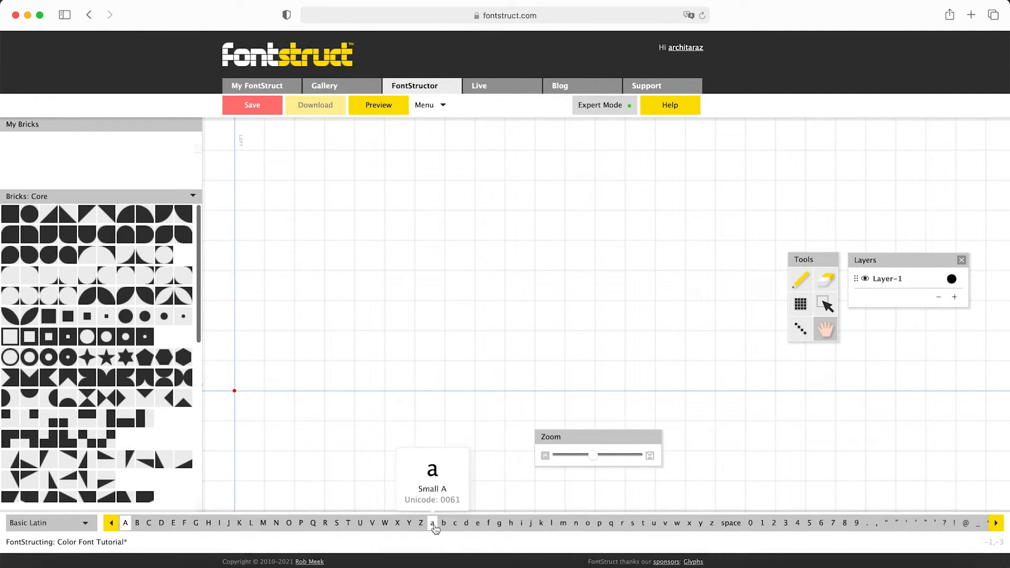
pyautogui.click(467, 523)
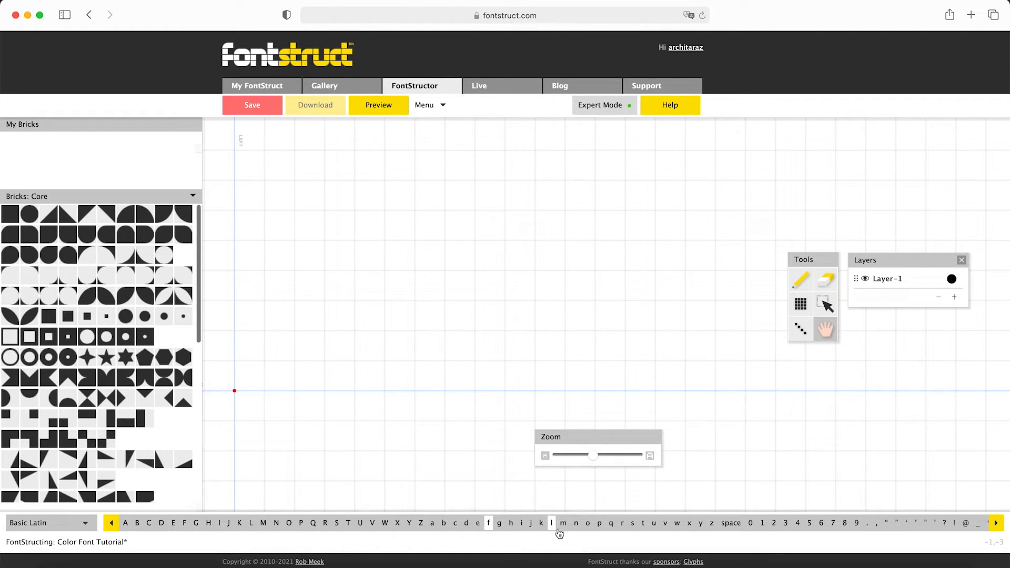
pyautogui.moveTo(587, 523)
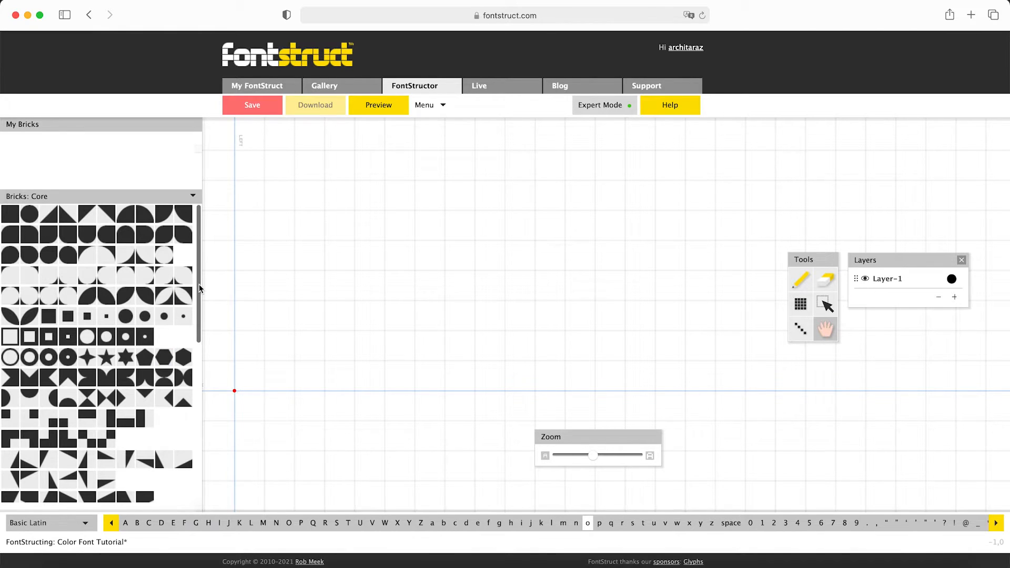
pyautogui.scroll(-3)
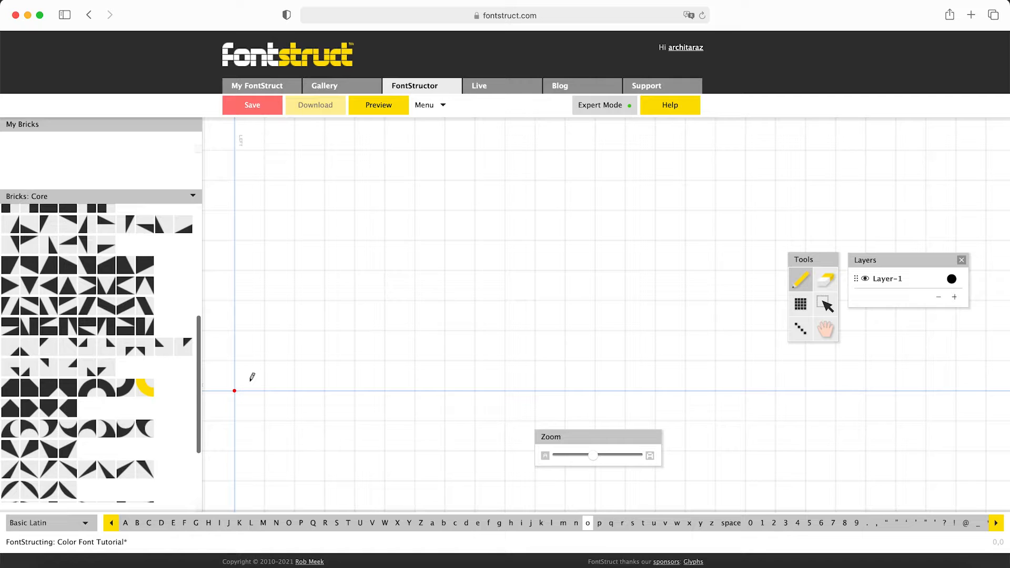
# Step: Place a quarter-round brick at the o's origin and rename Layer-1 to 'red'
pyautogui.click(264, 361)
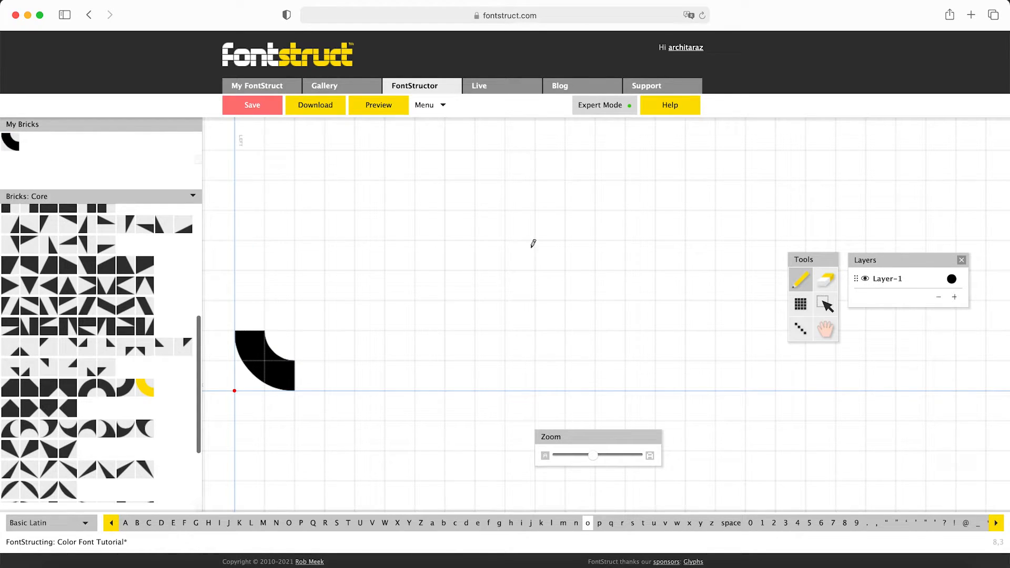
pyautogui.moveTo(889, 280)
pyautogui.write('red')
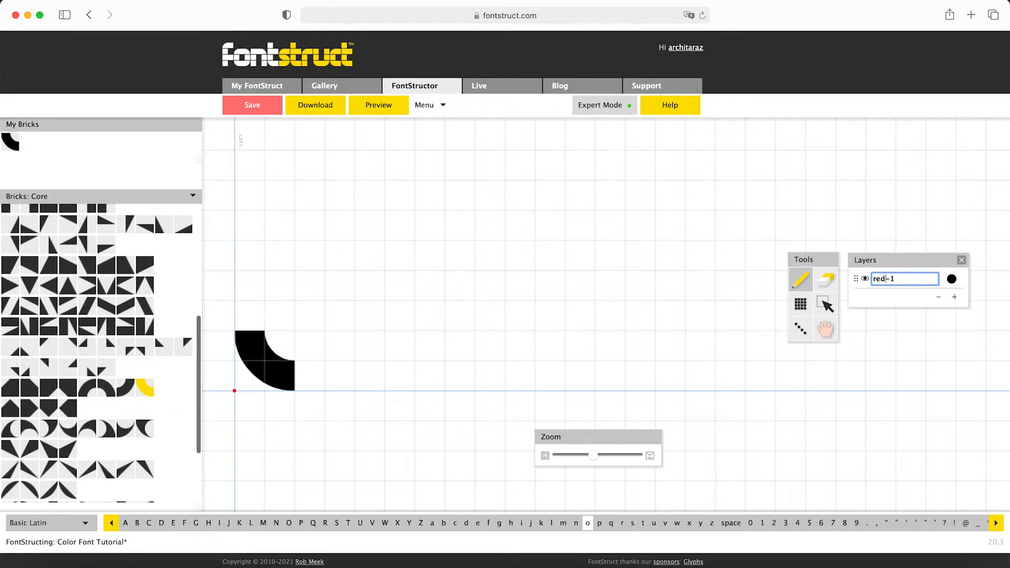
pyautogui.press('Backspace')
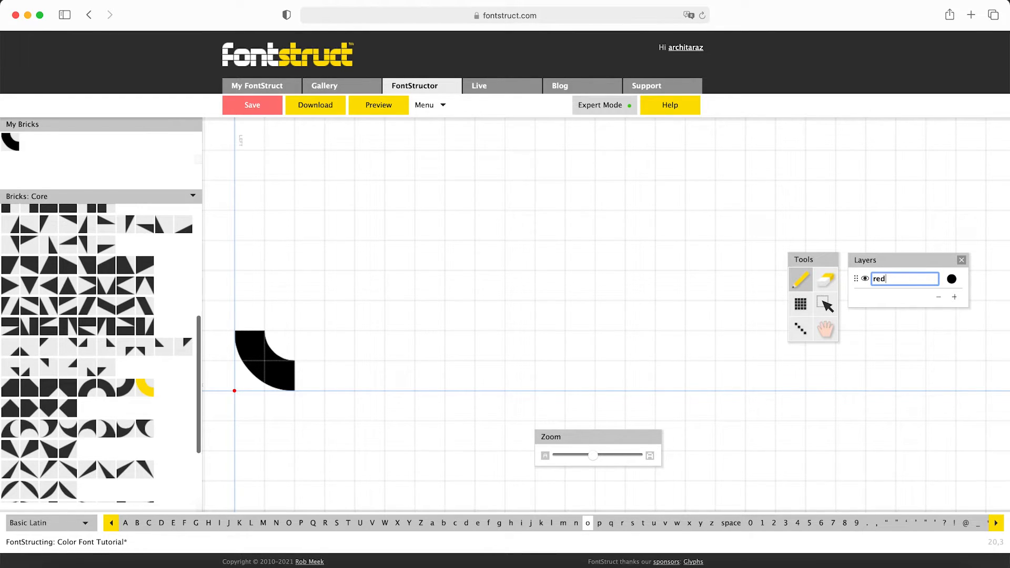
# Step: Colour the red layer a soft red (#e95151)
pyautogui.click(952, 278)
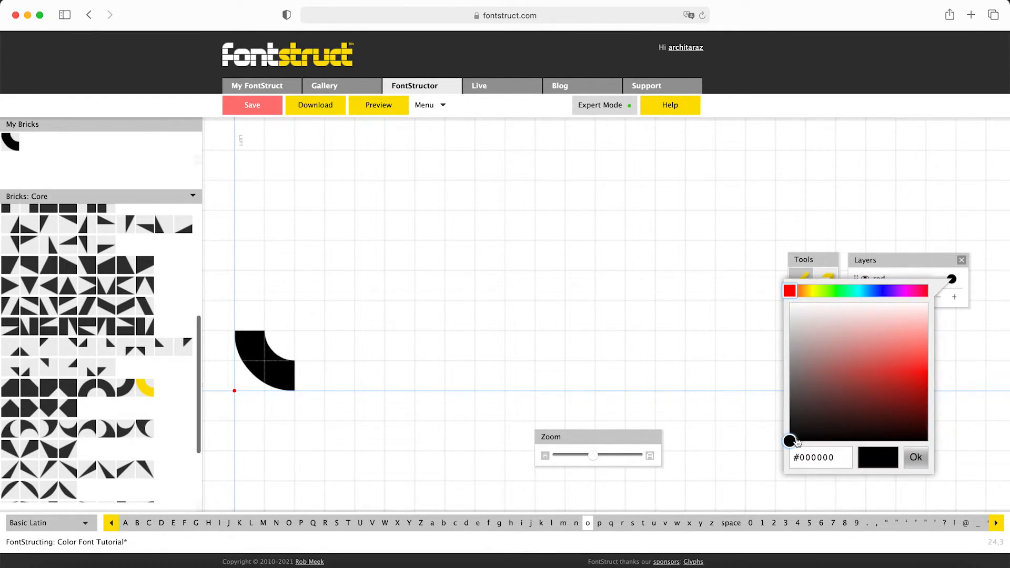
pyautogui.click(889, 360)
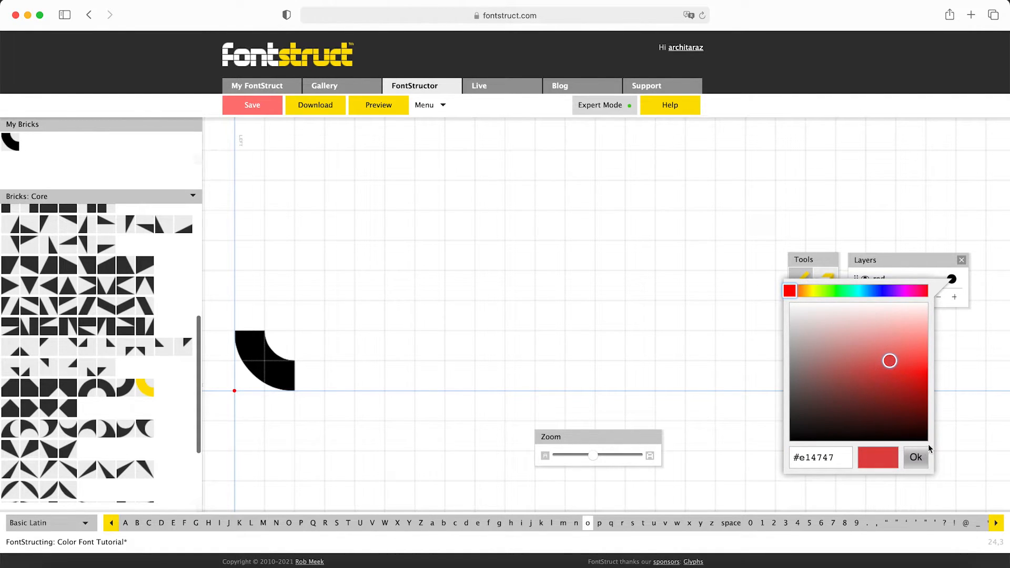
pyautogui.click(895, 348)
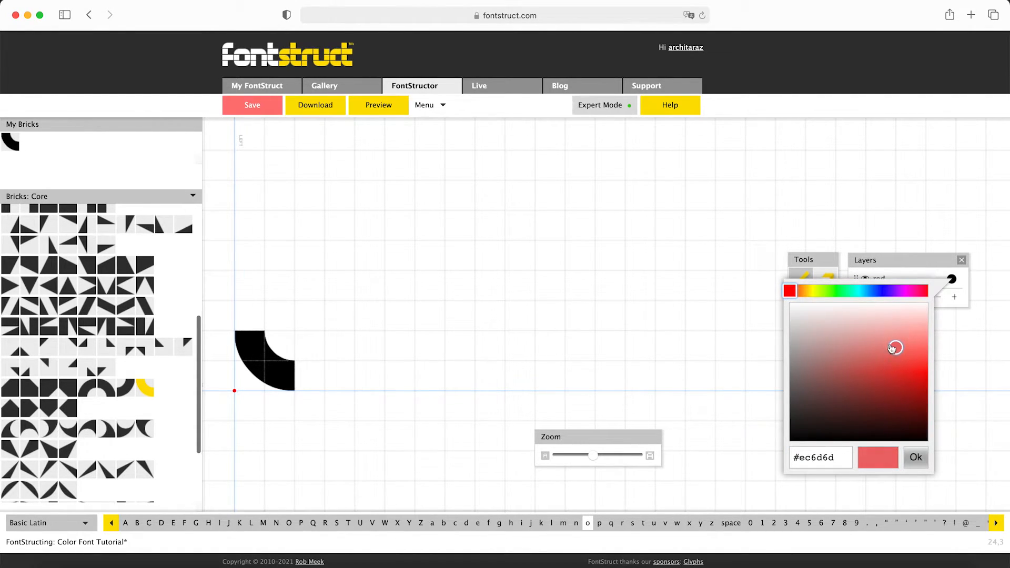
pyautogui.moveTo(848, 314)
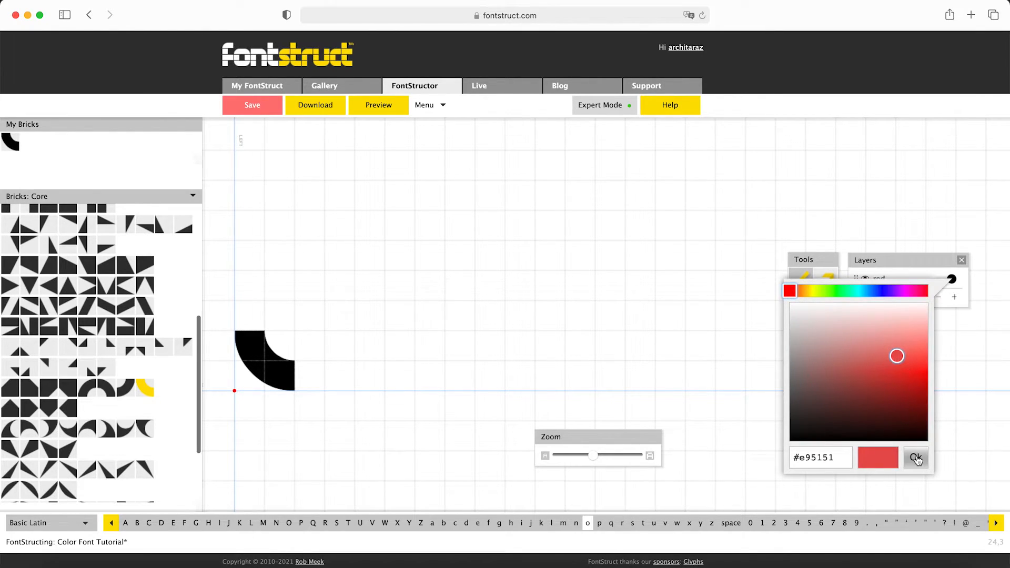
pyautogui.click(917, 458)
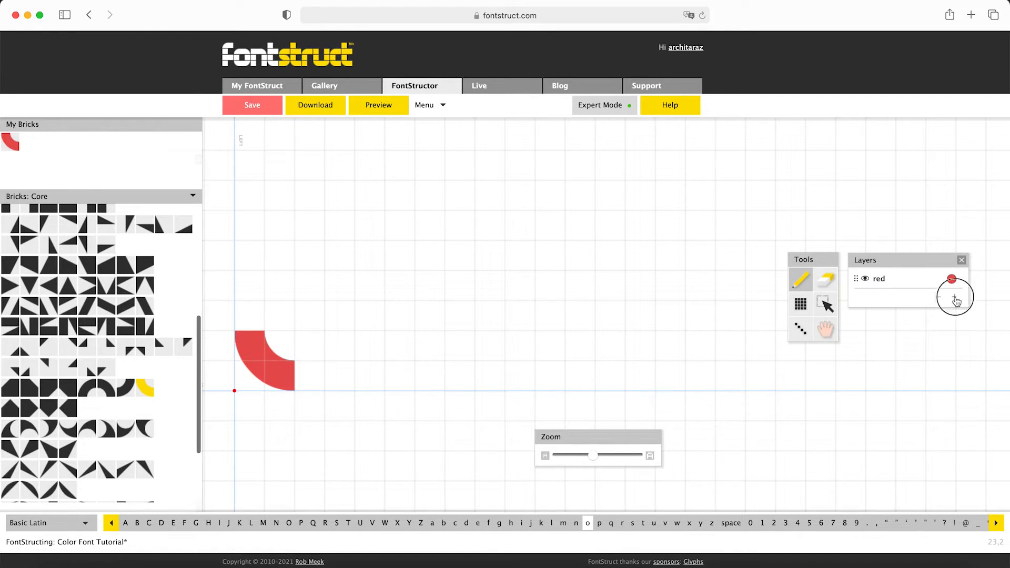
# Step: Rename Layer-2 to 'yellow', colour it yellow and draw a quarter ring above the red one
pyautogui.click(957, 300)
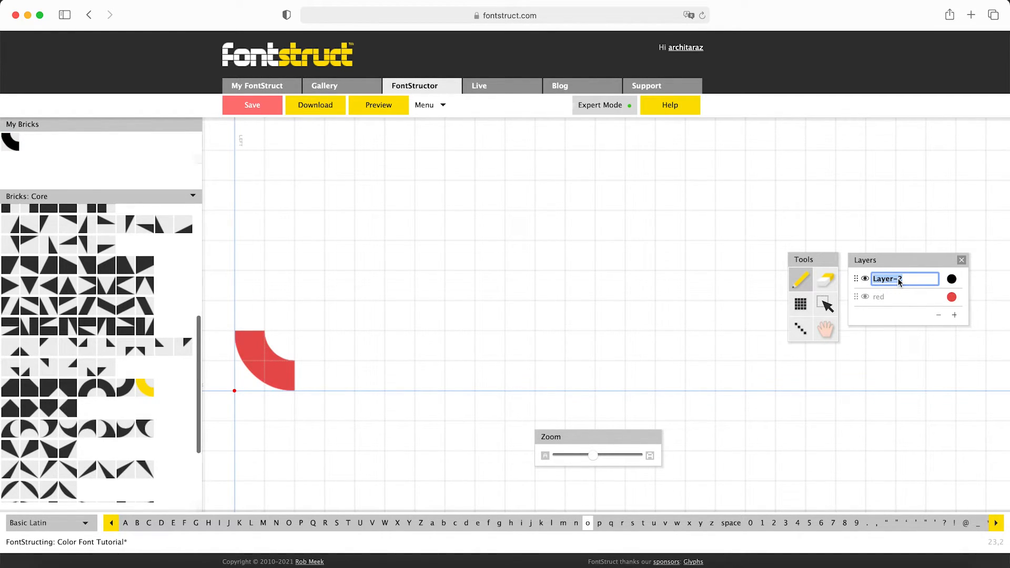
pyautogui.write('yellow')
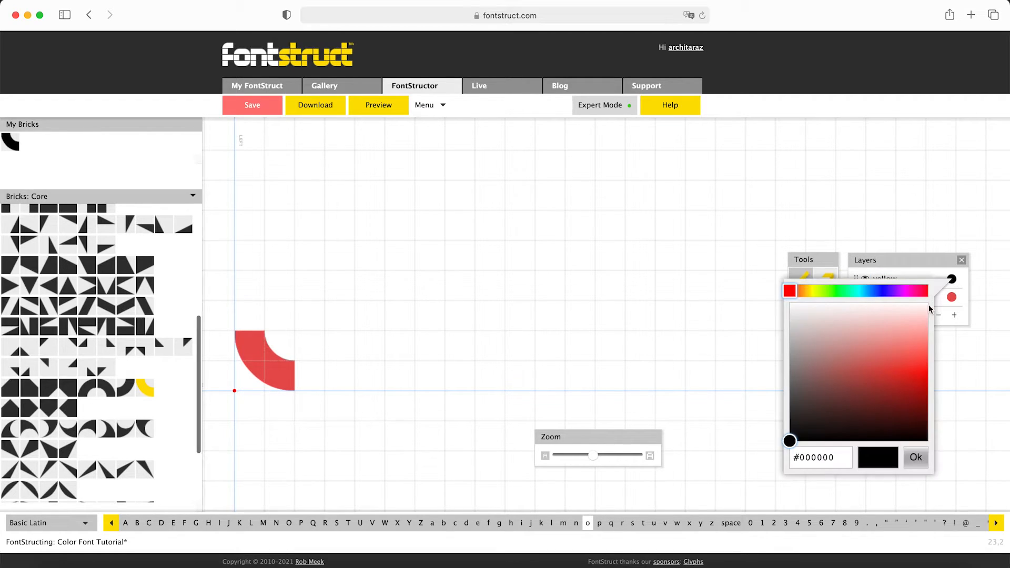
pyautogui.click(814, 291)
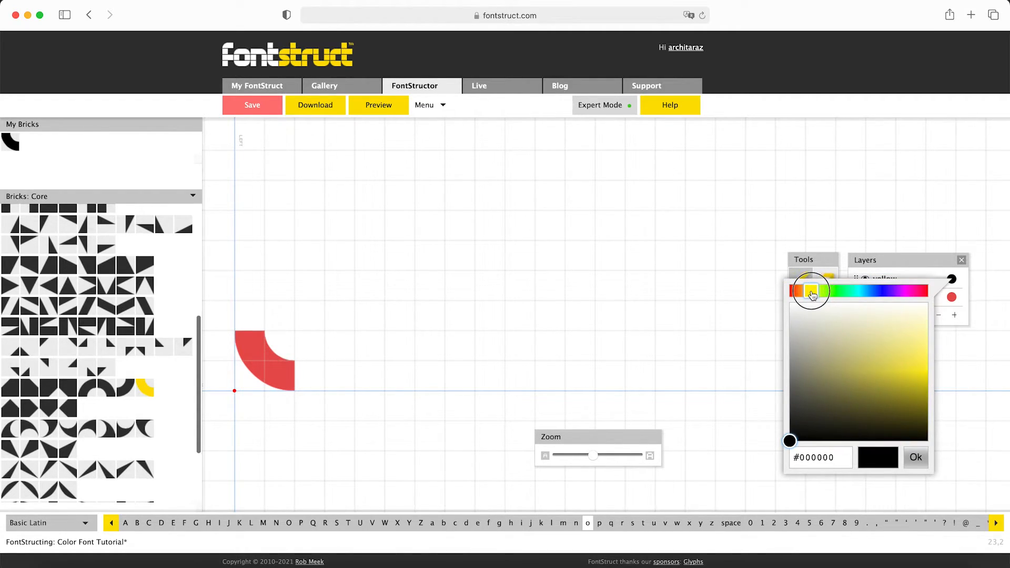
pyautogui.click(890, 356)
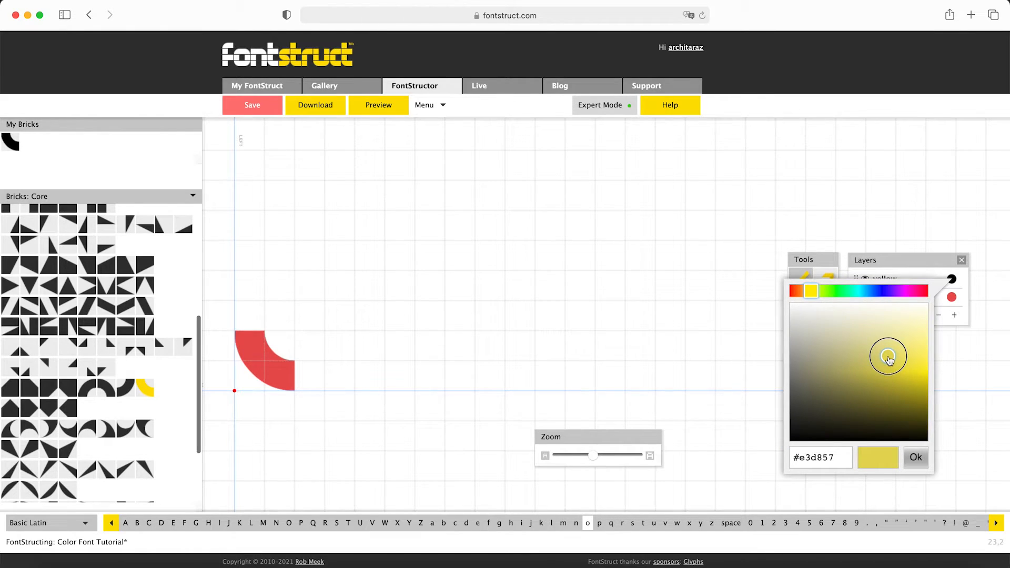
pyautogui.click(915, 458)
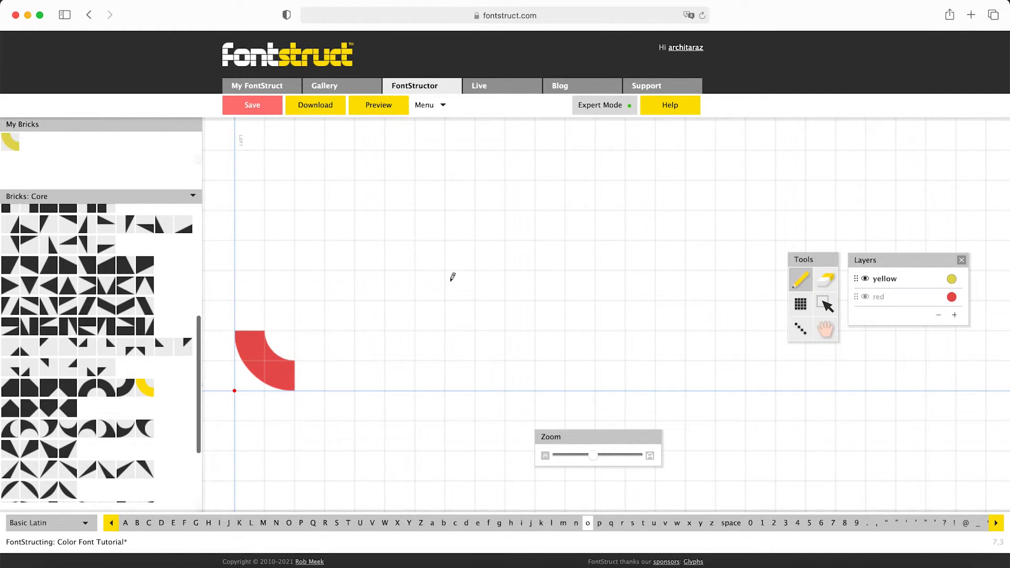
pyautogui.click(264, 298)
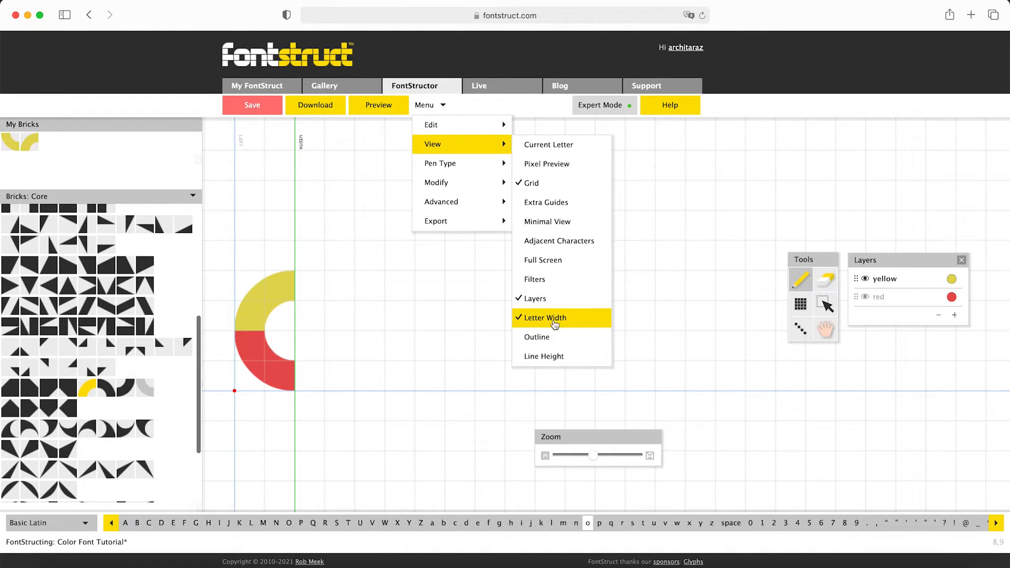
# Step: Add a layer named 'green' and colour it green (#33c961)
pyautogui.click(543, 318)
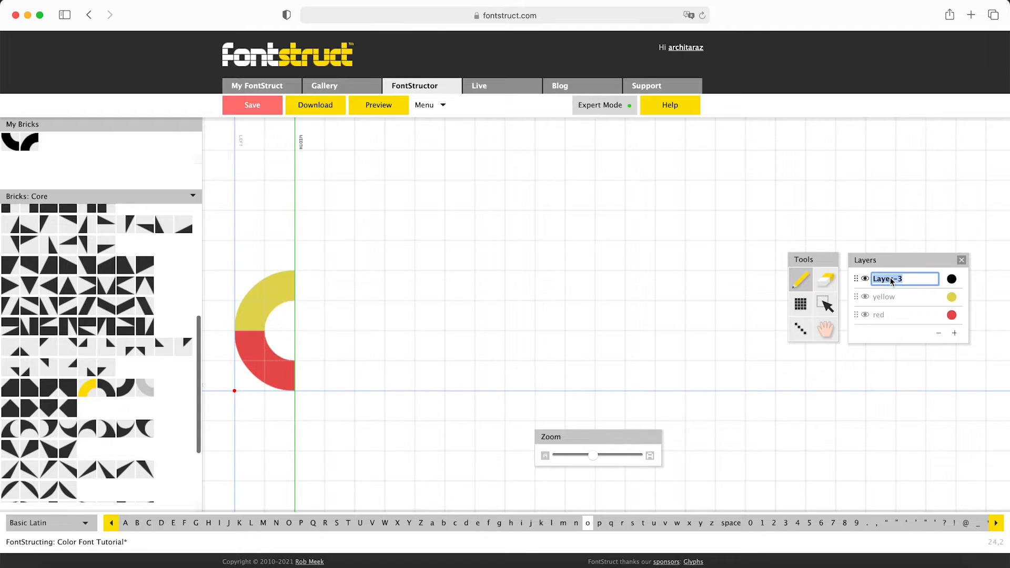
pyautogui.write('green')
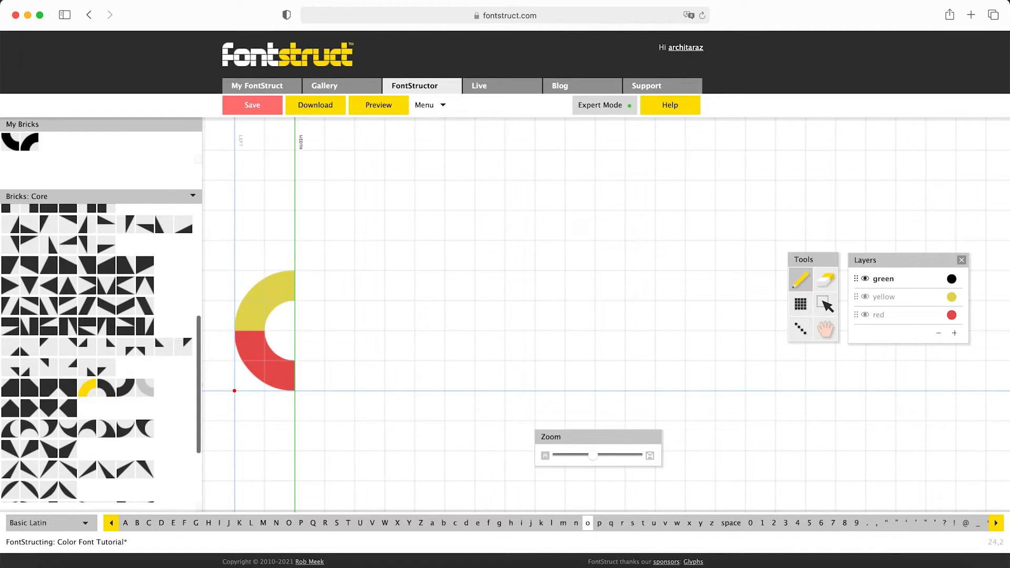
pyautogui.click(952, 278)
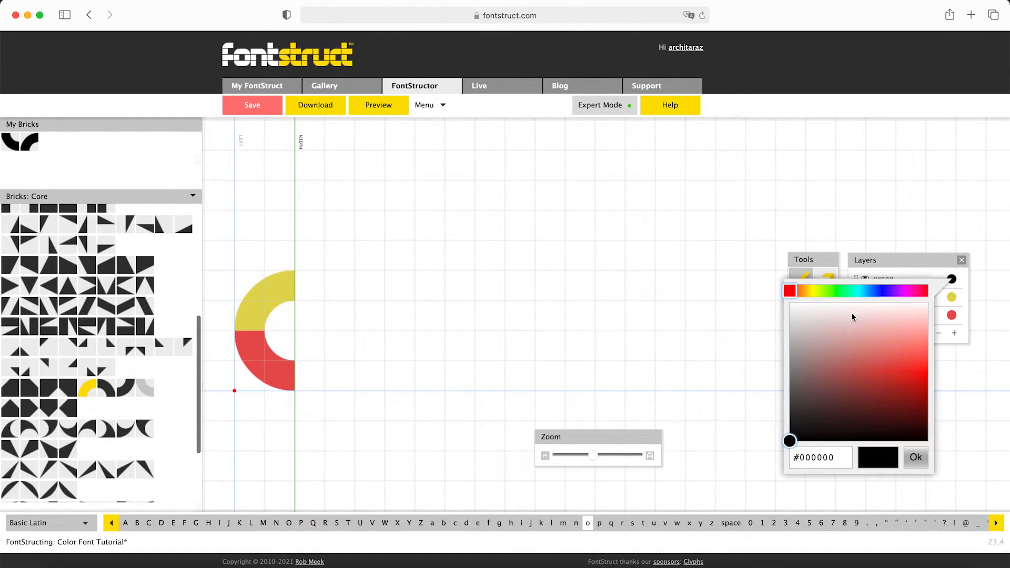
pyautogui.click(843, 291)
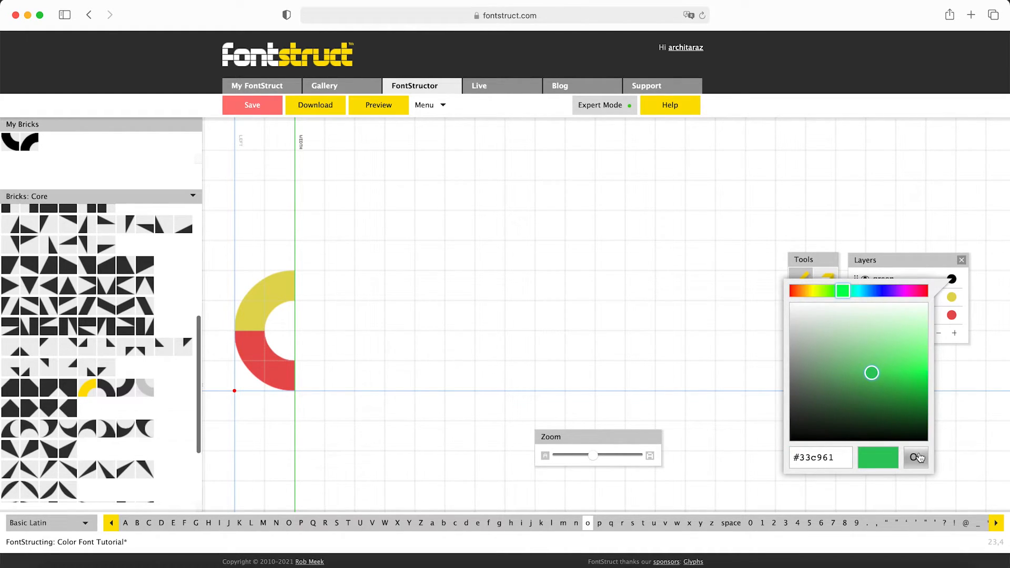
pyautogui.click(918, 458)
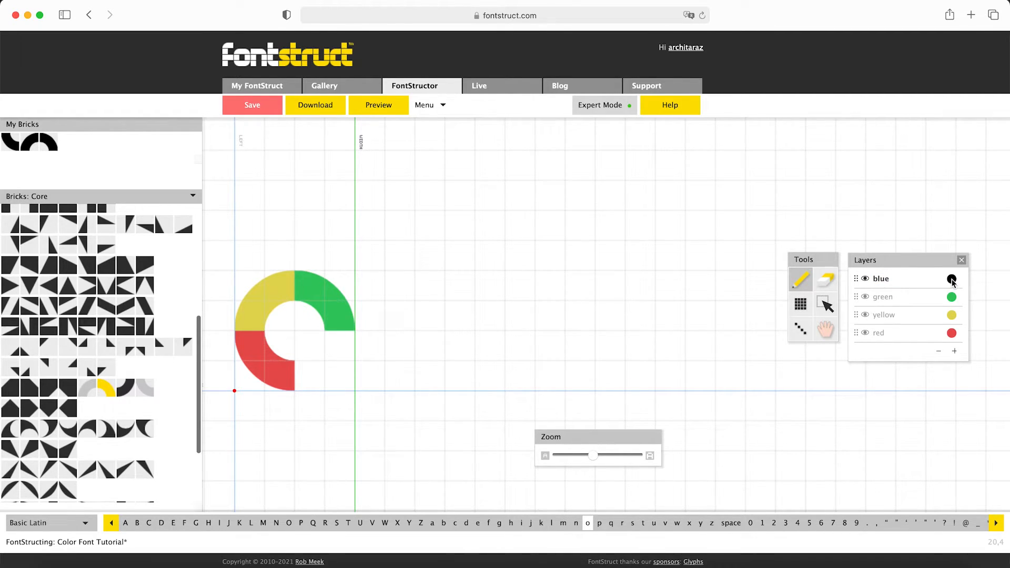
# Step: Colour the blue layer #49a9cd and draw a blue lower-right quarter completing the ring
pyautogui.click(952, 277)
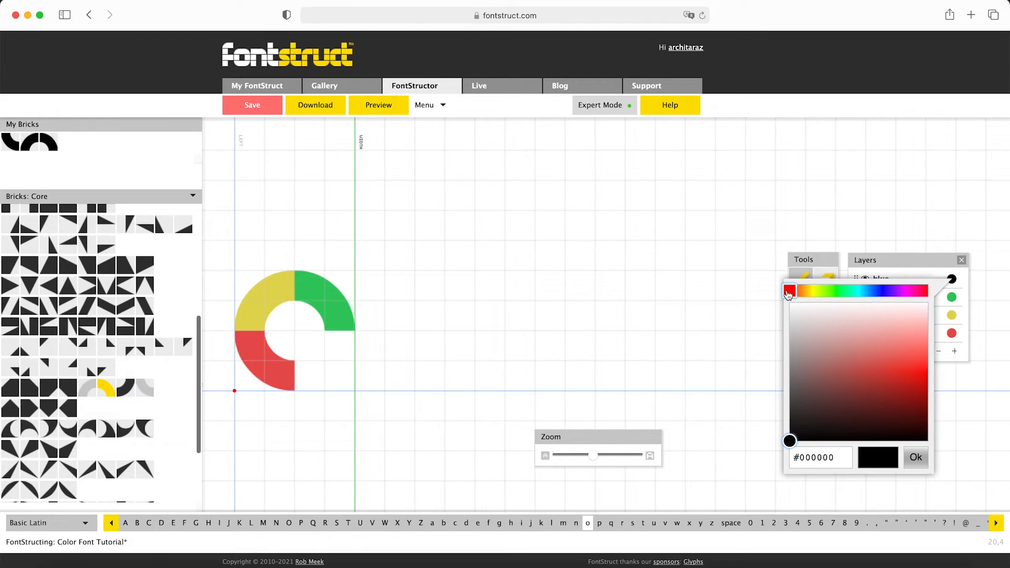
pyautogui.click(866, 291)
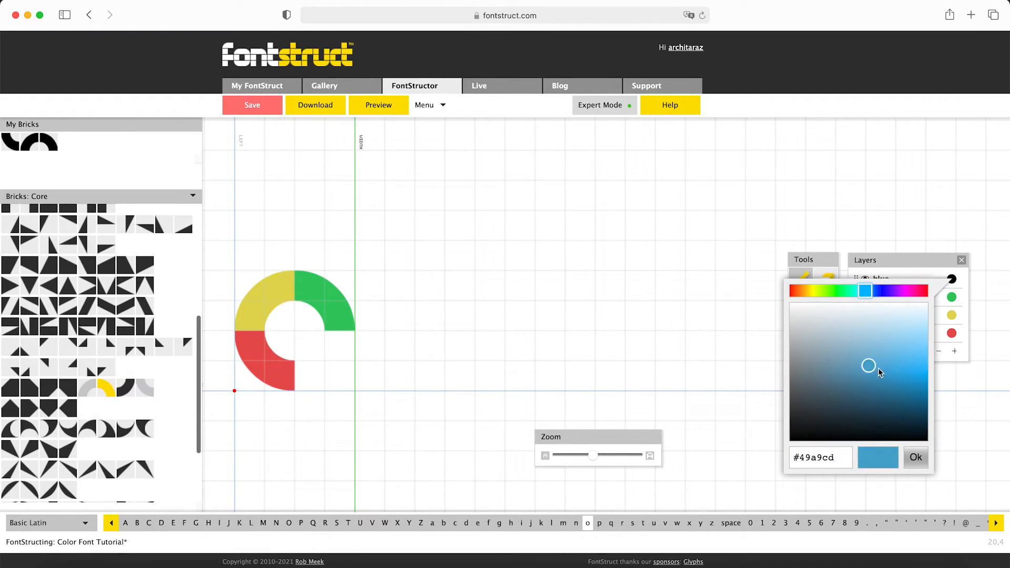
pyautogui.click(915, 458)
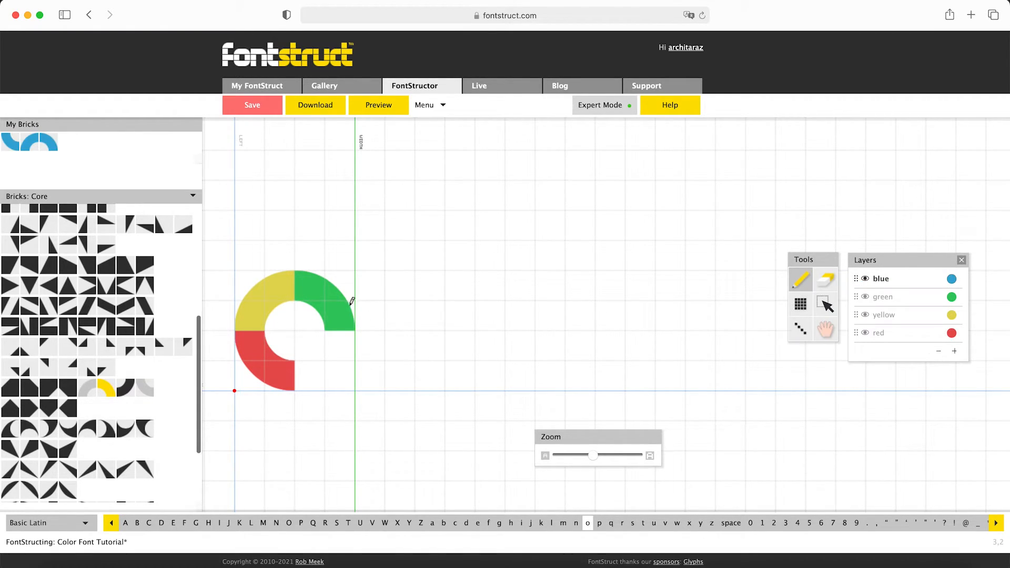
pyautogui.click(316, 361)
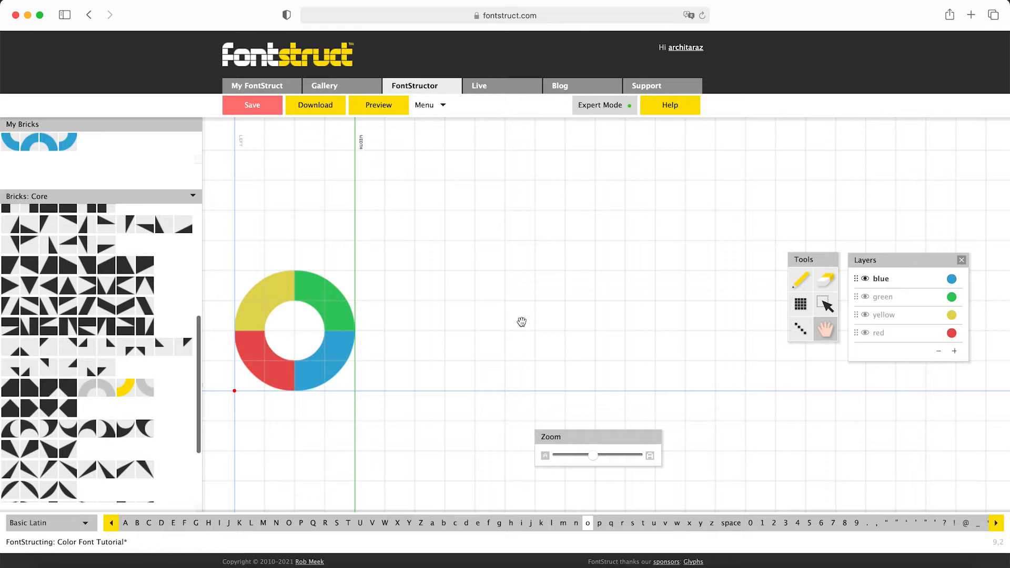
pyautogui.moveTo(378, 105)
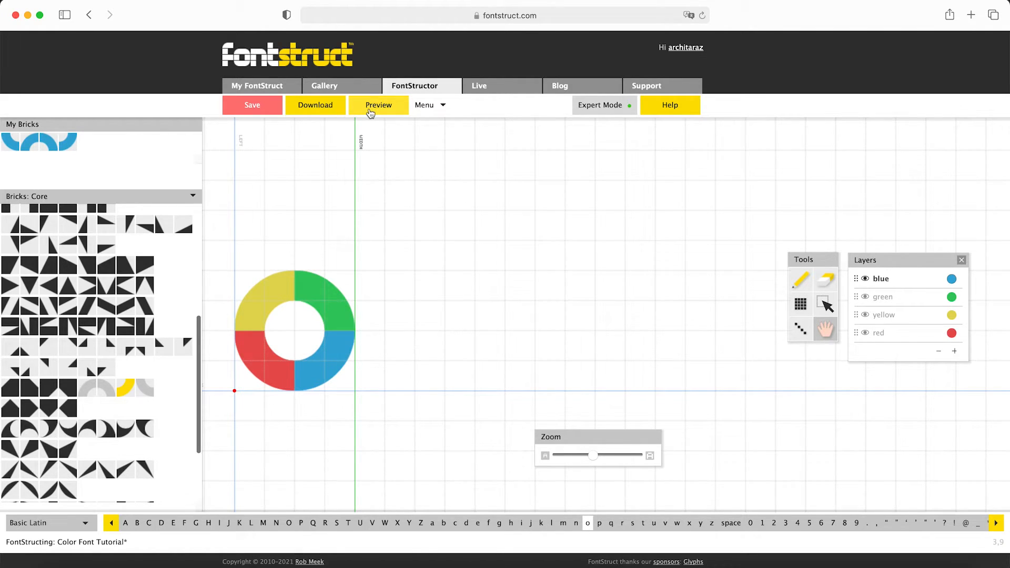
pyautogui.click(378, 106)
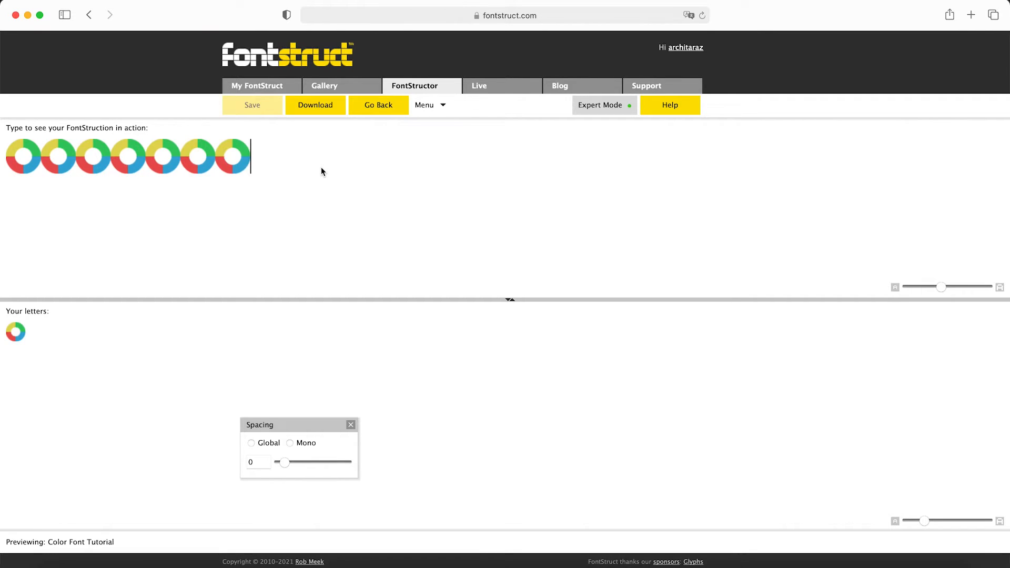
# Step: Preview a row of o glyphs and set Global letter spacing to 0.5
pyautogui.write('oo')
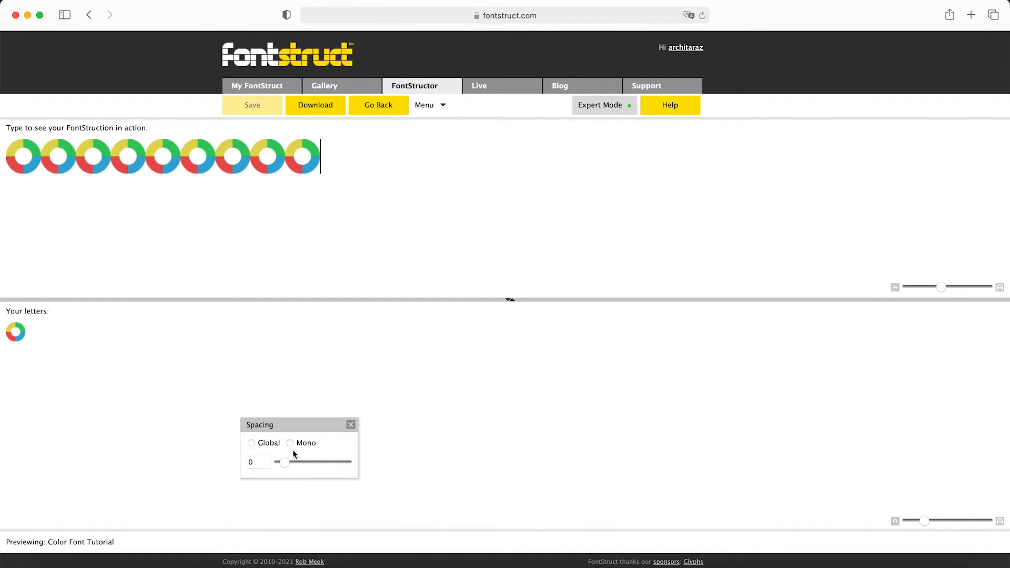
pyautogui.moveTo(286, 463); pyautogui.dragTo(291, 463)
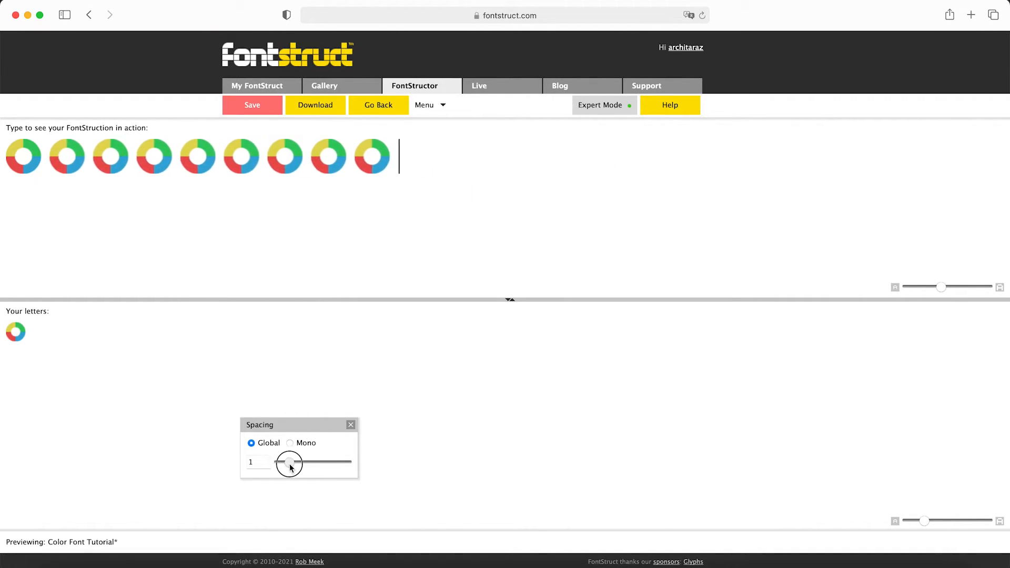
pyautogui.moveTo(304, 463); pyautogui.dragTo(288, 463)
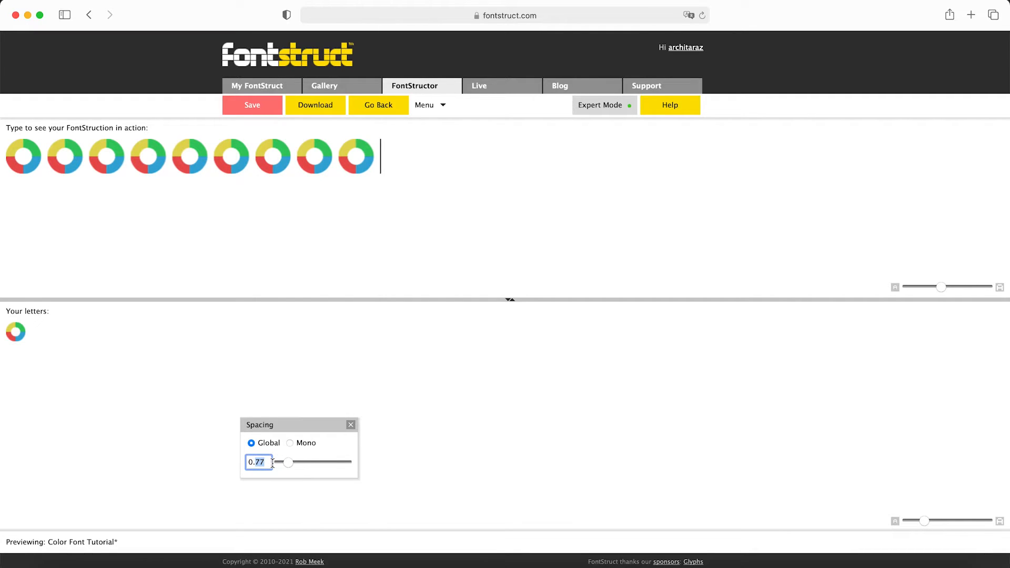
pyautogui.write('0.5')
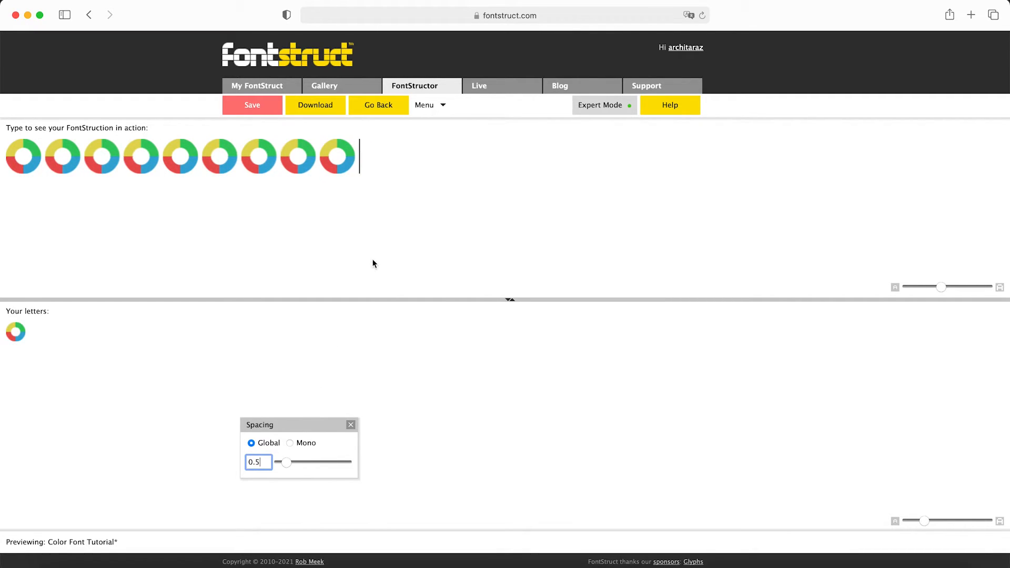
pyautogui.click(378, 106)
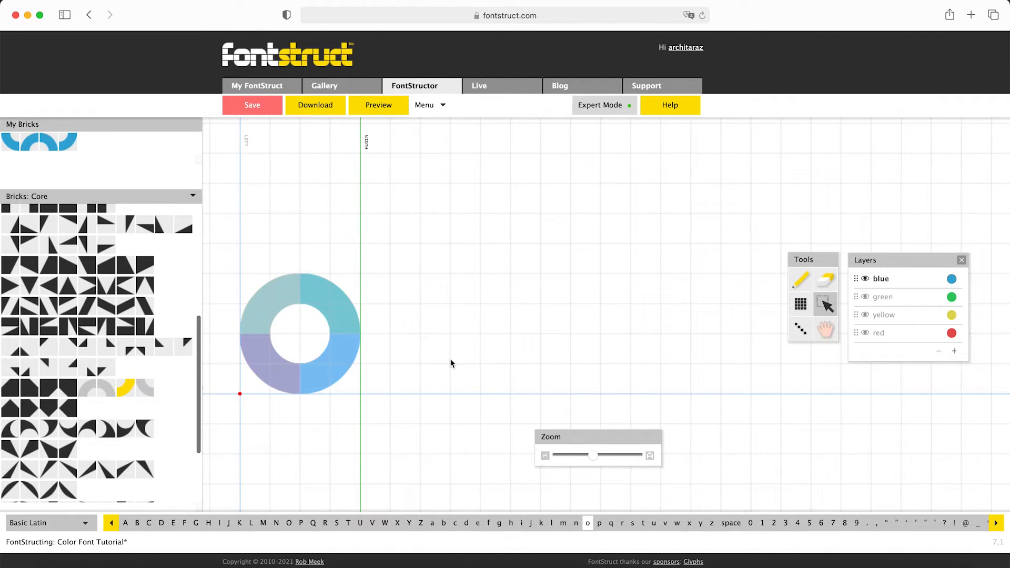
pyautogui.moveTo(455, 523)
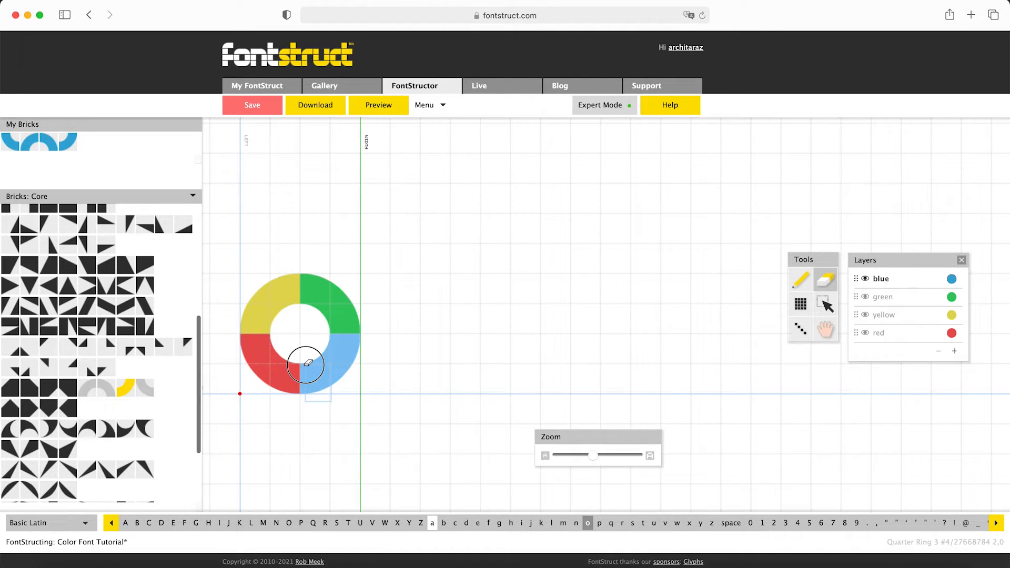
# Step: Erase the a's blue lower-right quarter and draw a blue vertical stem in its place
pyautogui.click(307, 364)
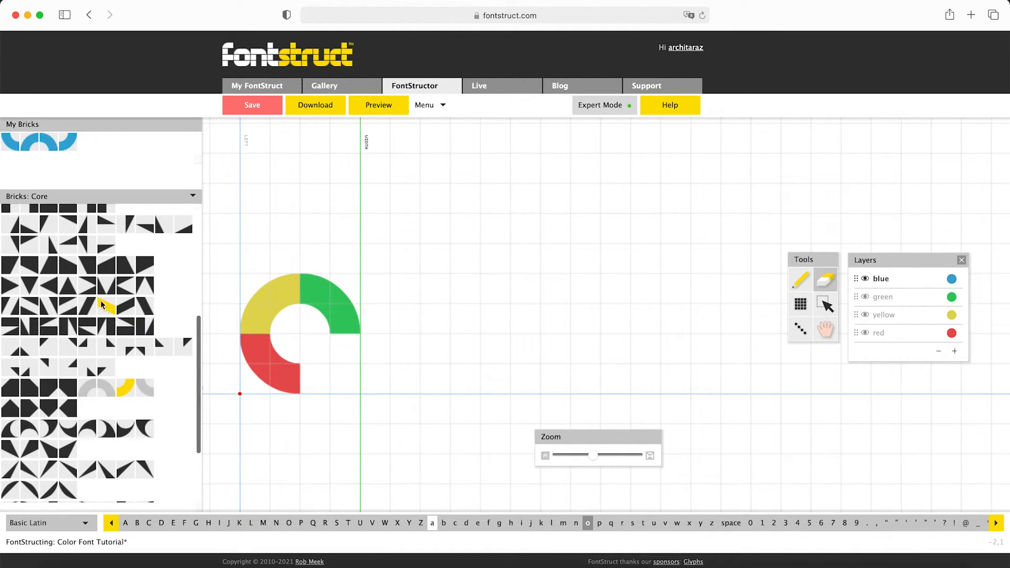
pyautogui.scroll(-3)
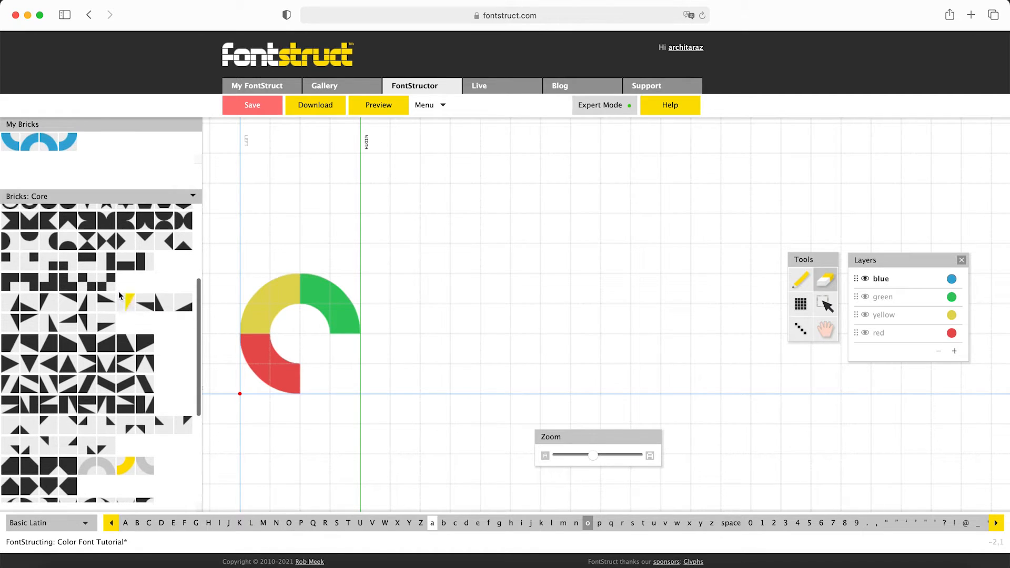
pyautogui.click(322, 361)
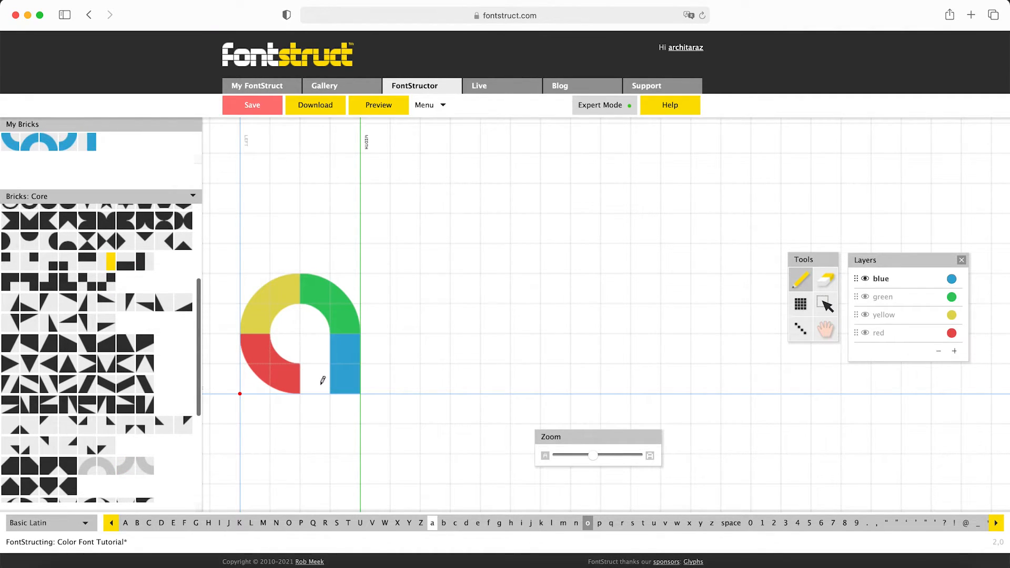
pyautogui.moveTo(398, 128)
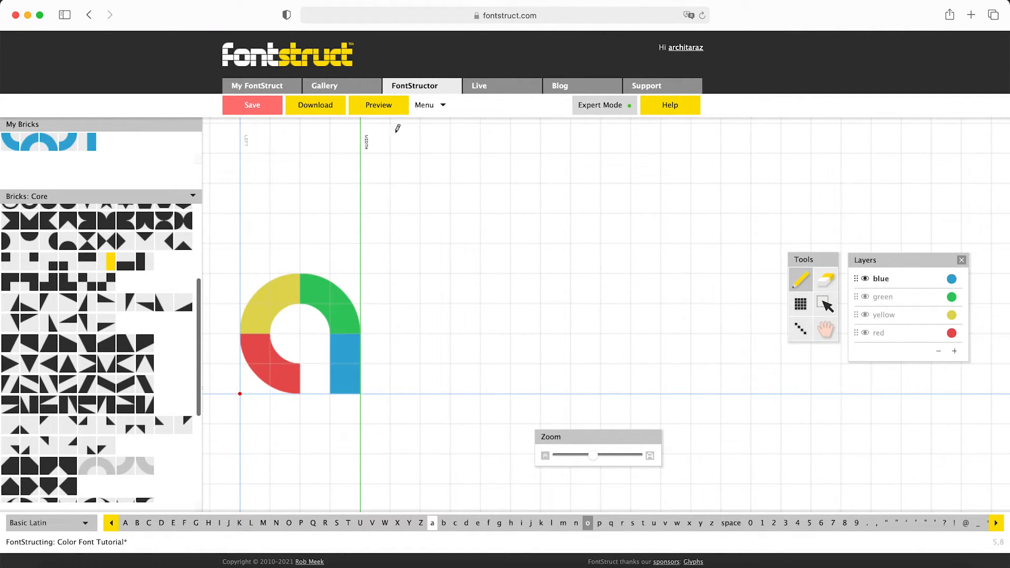
# Step: Preview the strings 'aooa' and 'ooo', then return to the a glyph in the editor
pyautogui.click(378, 106)
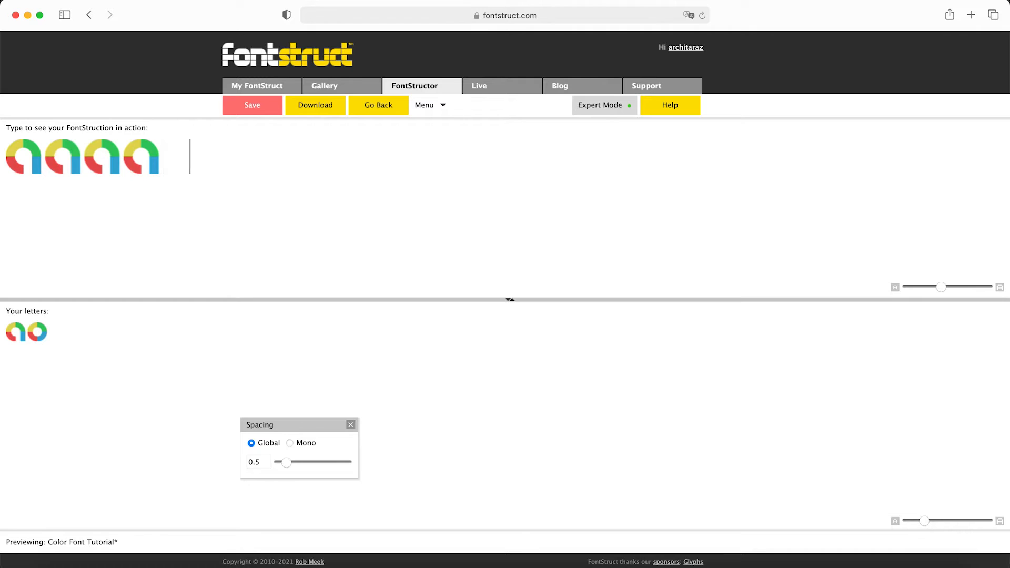
pyautogui.write('aooa')
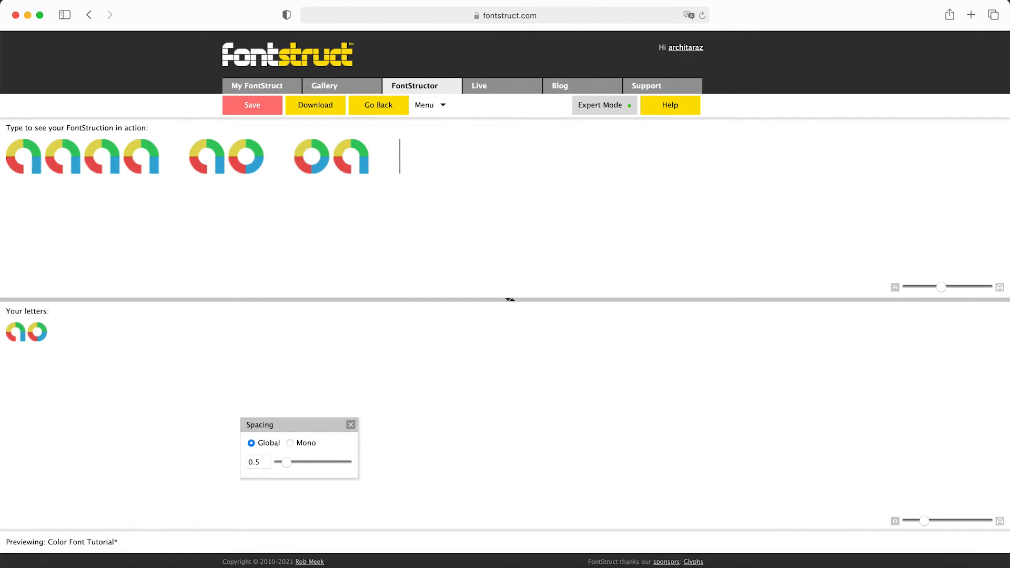
pyautogui.write('ooo')
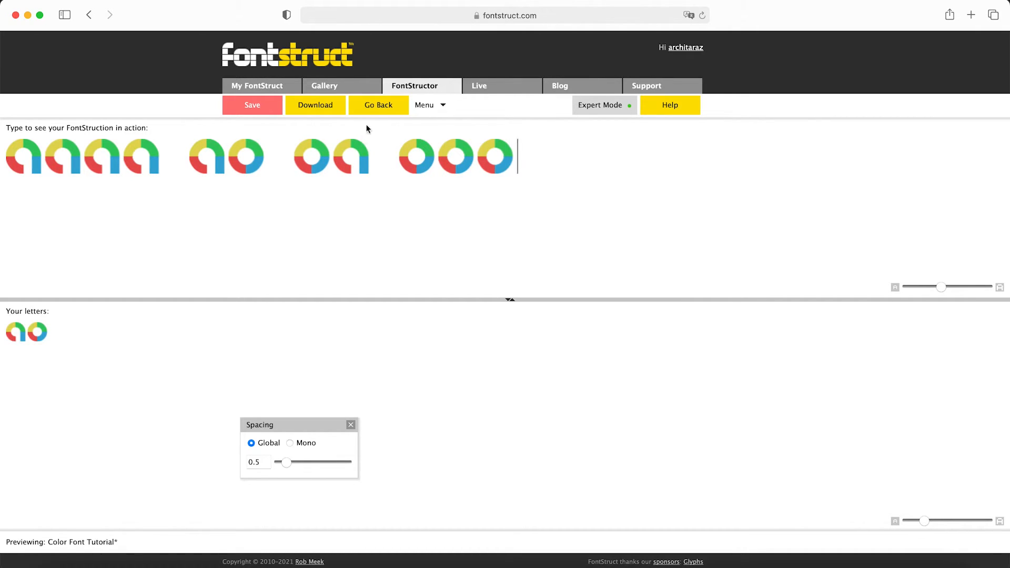
pyautogui.click(378, 106)
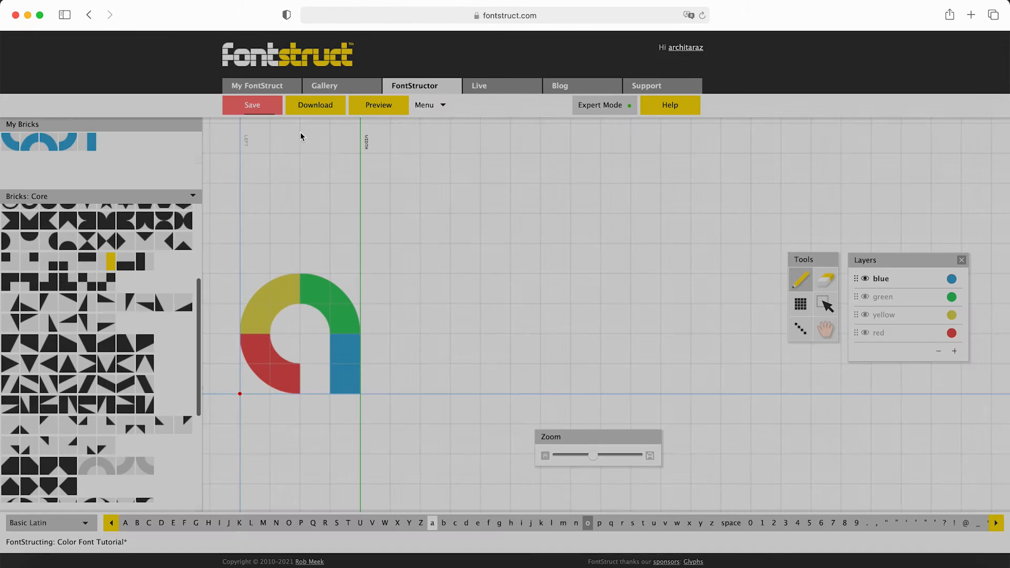
# Step: Save the font, build the multicolour g with its blue descender, and preview it
pyautogui.click(252, 105)
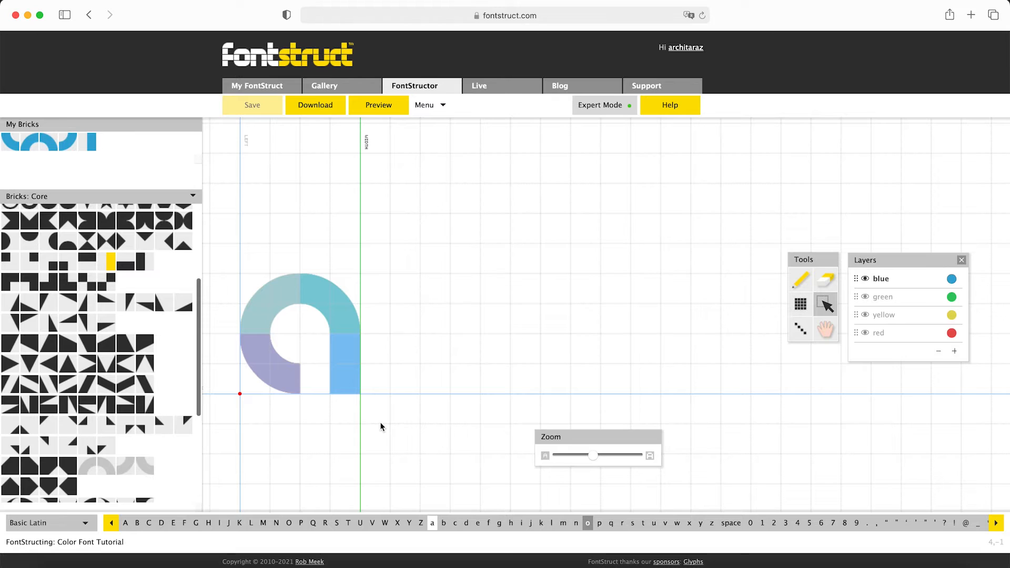
pyautogui.click(499, 523)
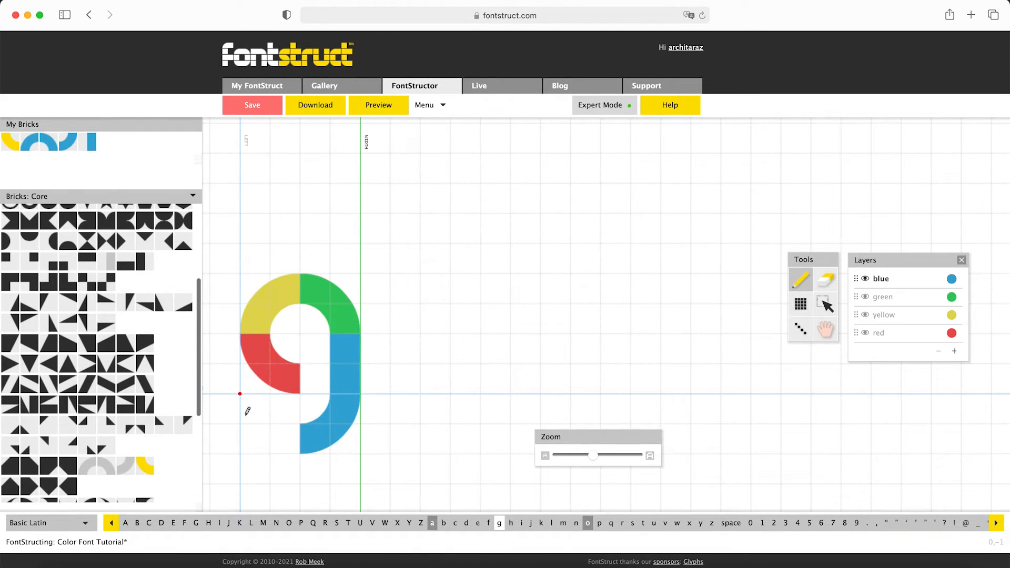
pyautogui.click(378, 105)
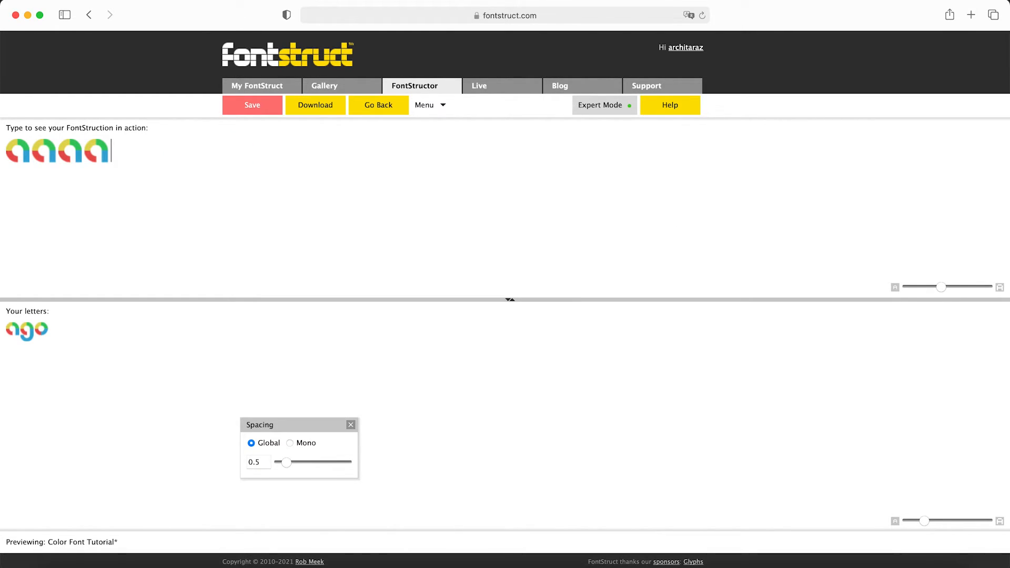
# Step: Preview test strings 'ggg' and 'go oa', then return to the glyph editor
pyautogui.write('ggg')
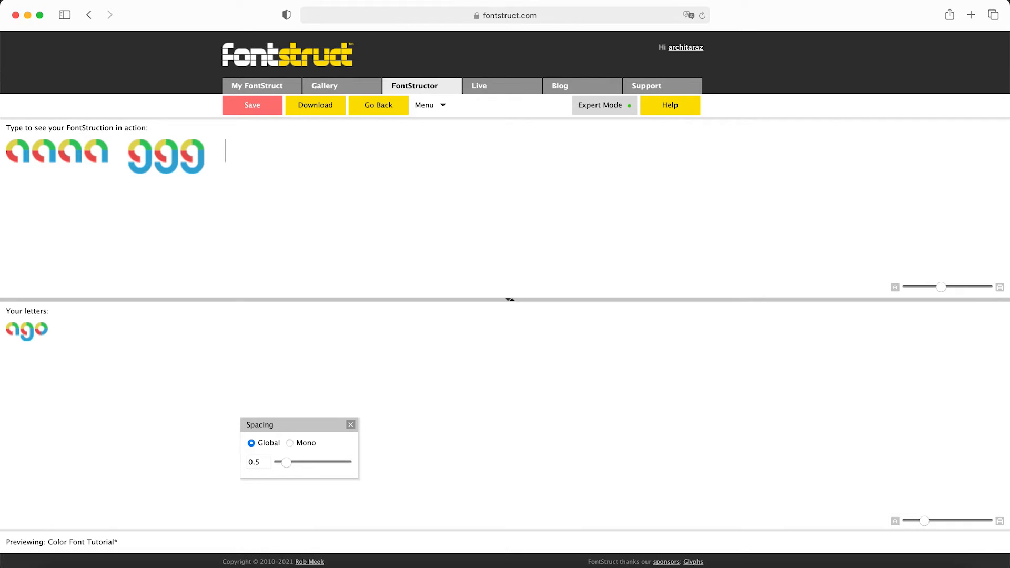
pyautogui.write('go oa ago gagaga')
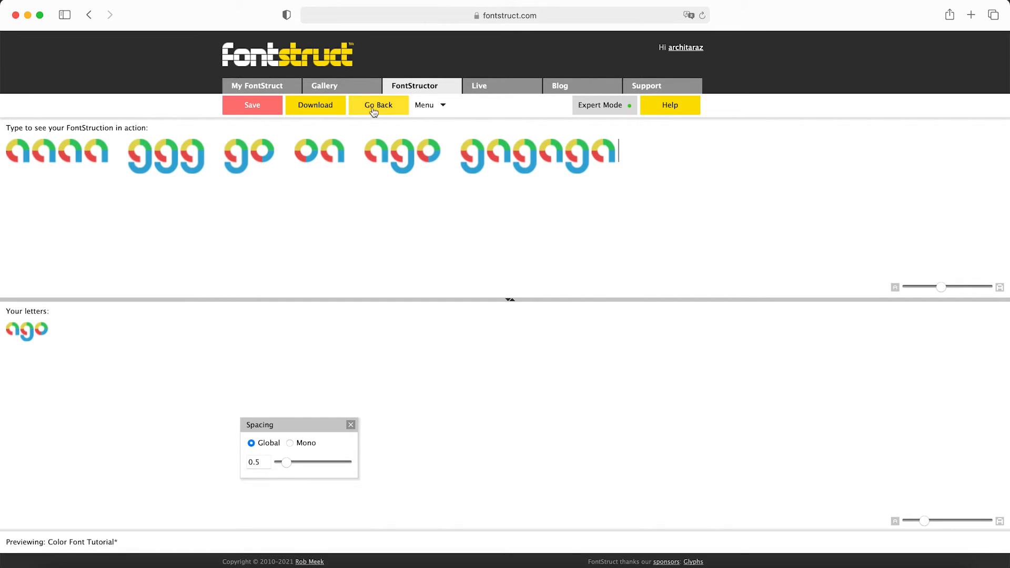
pyautogui.click(378, 105)
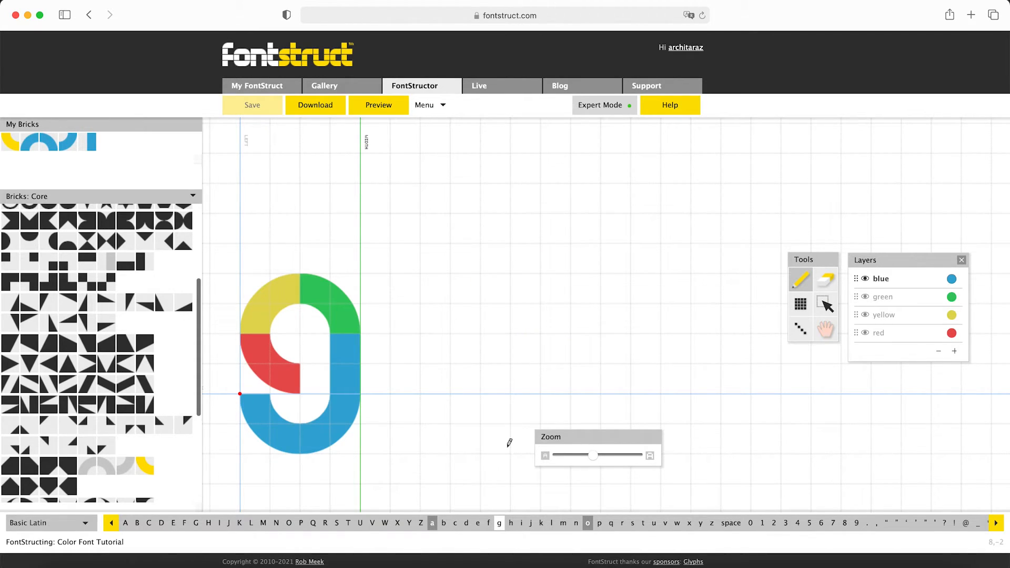
pyautogui.moveTo(499, 523)
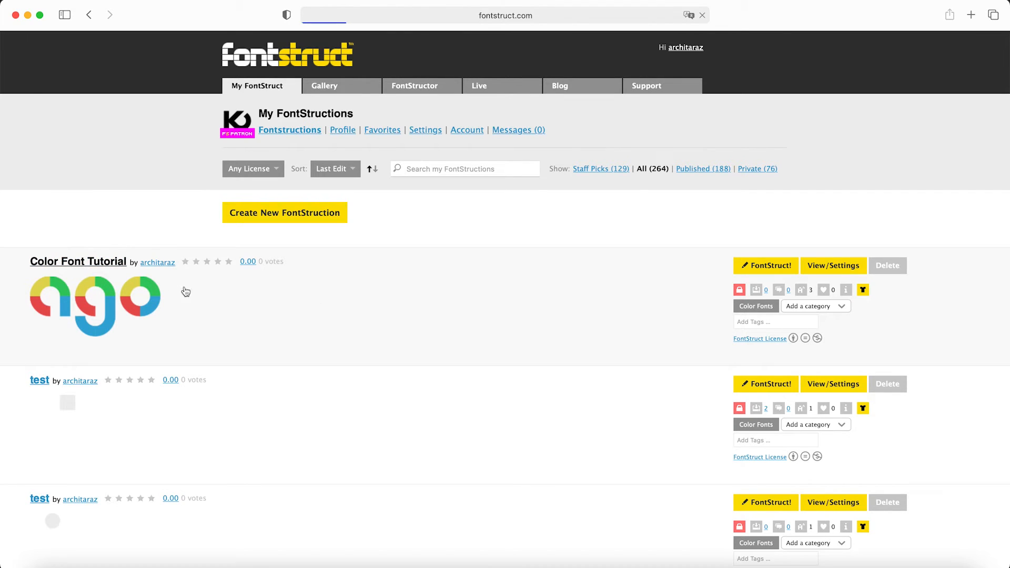
# Step: Try sample text on the Color Font Tutorial page and go to its download options
pyautogui.click(78, 262)
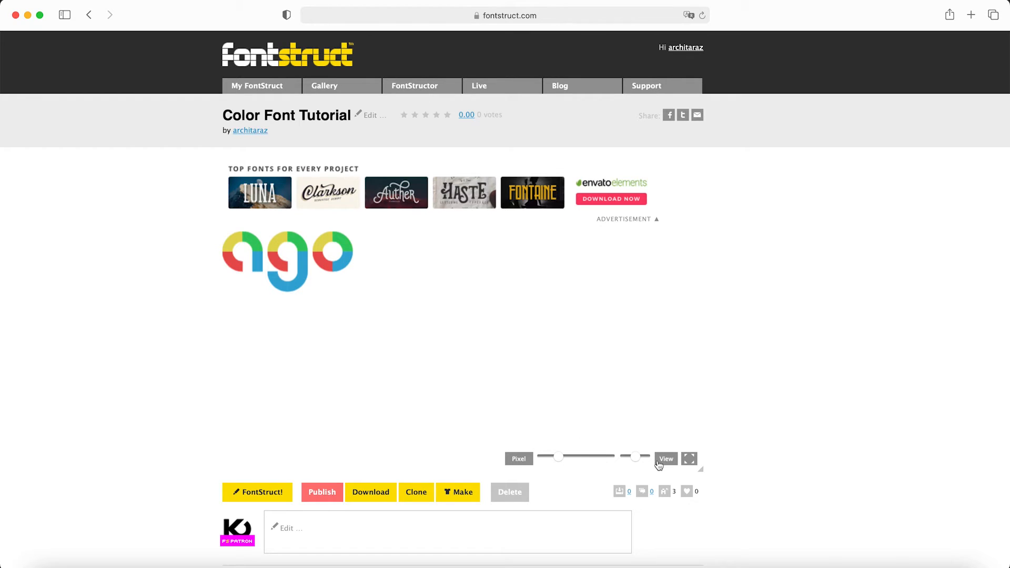
pyautogui.click(665, 458)
pyautogui.write('aaaa gagaa')
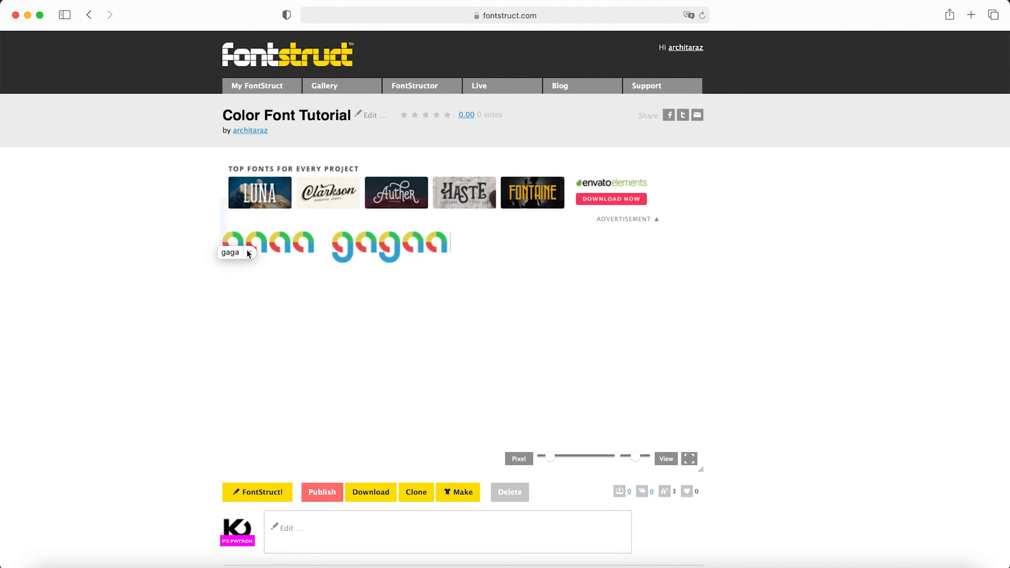
pyautogui.moveTo(363, 325)
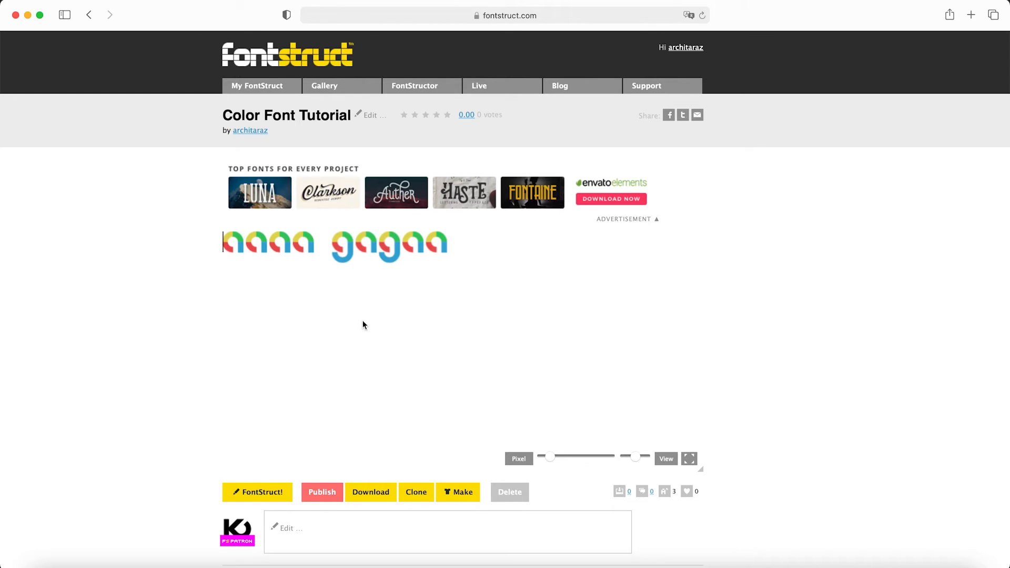
pyautogui.moveTo(372, 461)
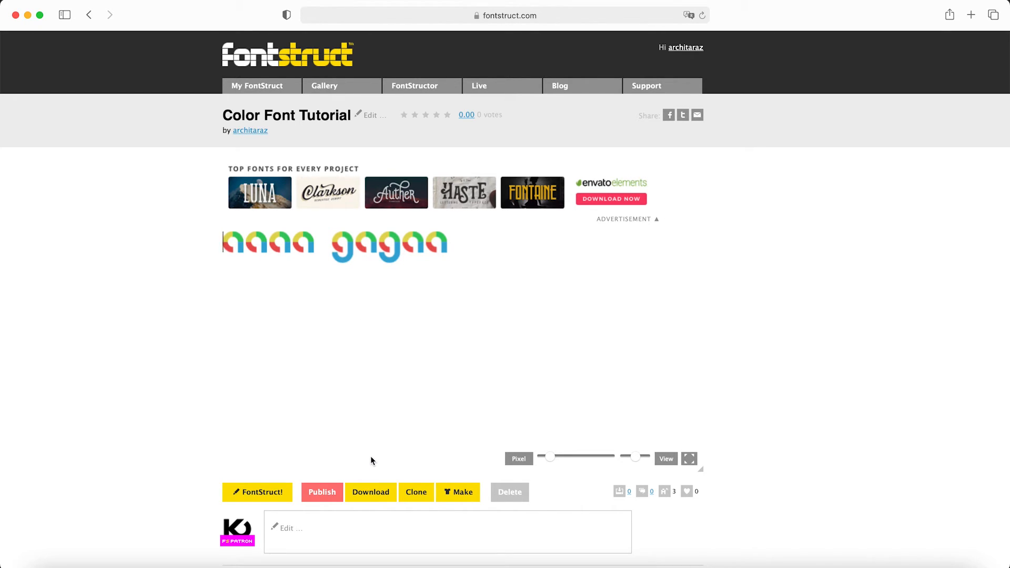
pyautogui.click(371, 491)
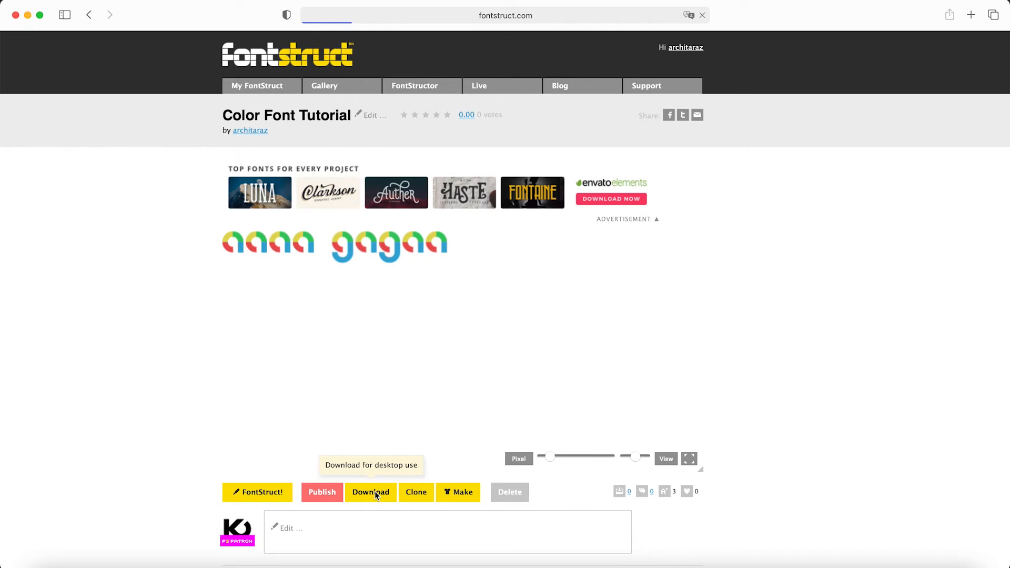
# Step: Download the Color Font Tutorial as a colour TrueType + SVG font
pyautogui.click(371, 492)
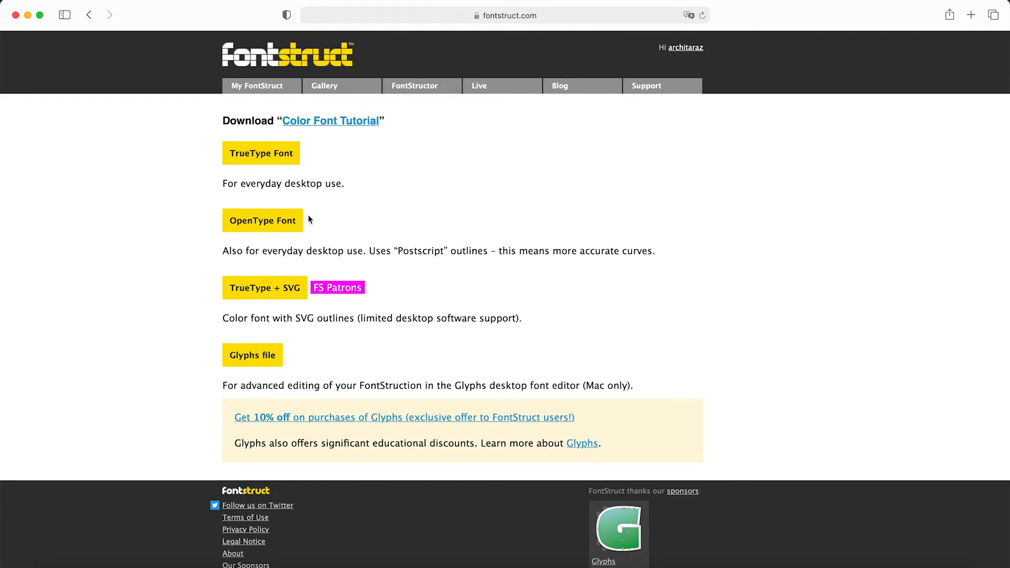
pyautogui.moveTo(264, 295)
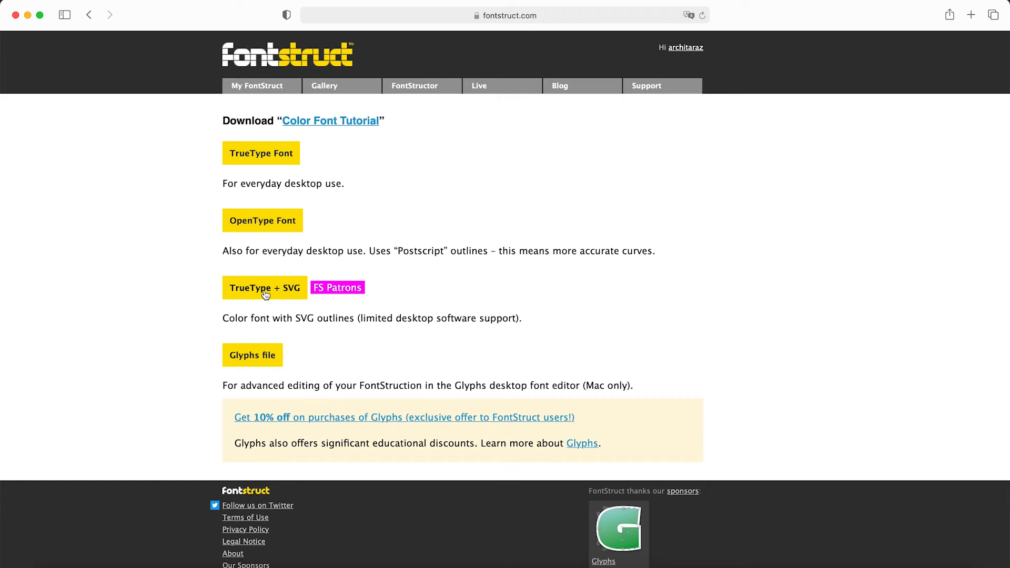
pyautogui.click(264, 288)
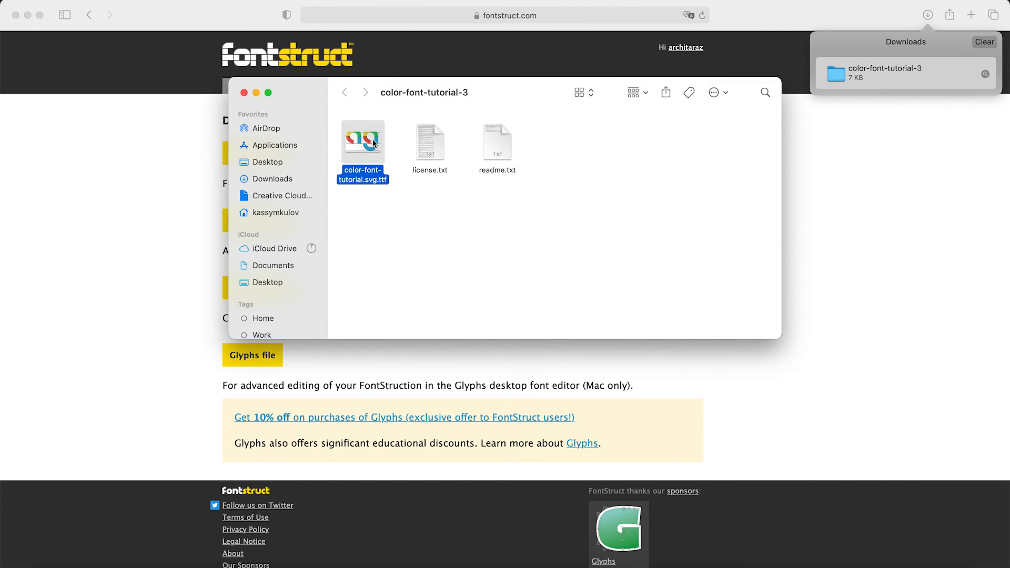
# Step: Install the downloaded color-font-tutorial.svg.ttf font from Finder
pyautogui.doubleClick(364, 140)
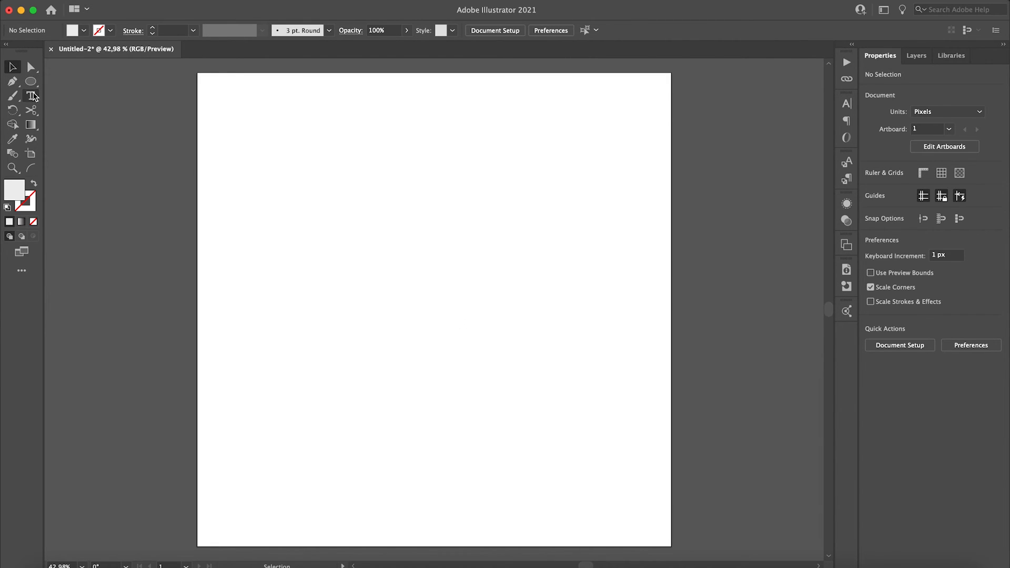
# Step: Create a large text area and set it in Color Font Tutorial Regular
pyautogui.click(31, 94)
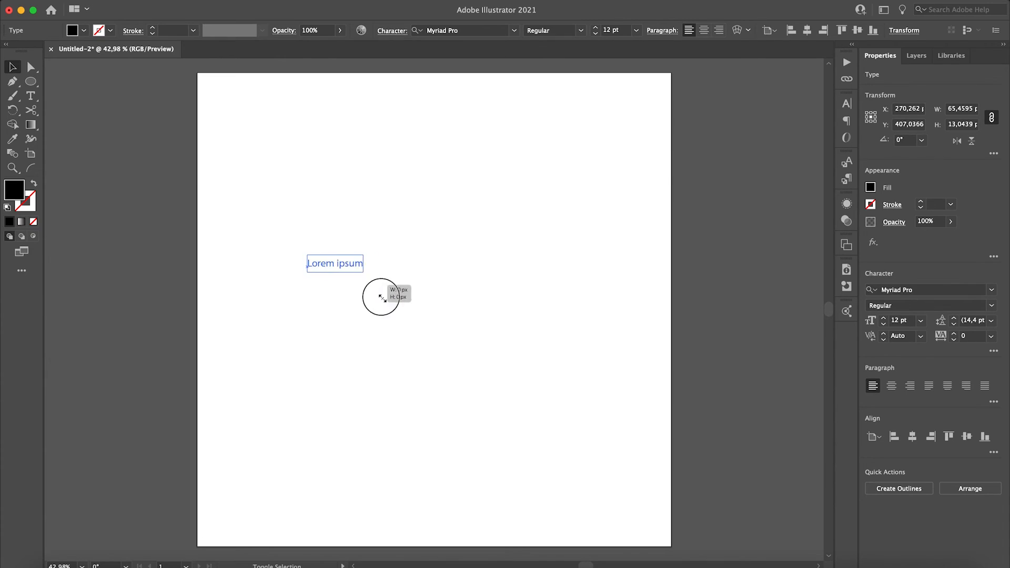
pyautogui.moveTo(381, 296); pyautogui.dragTo(550, 306)
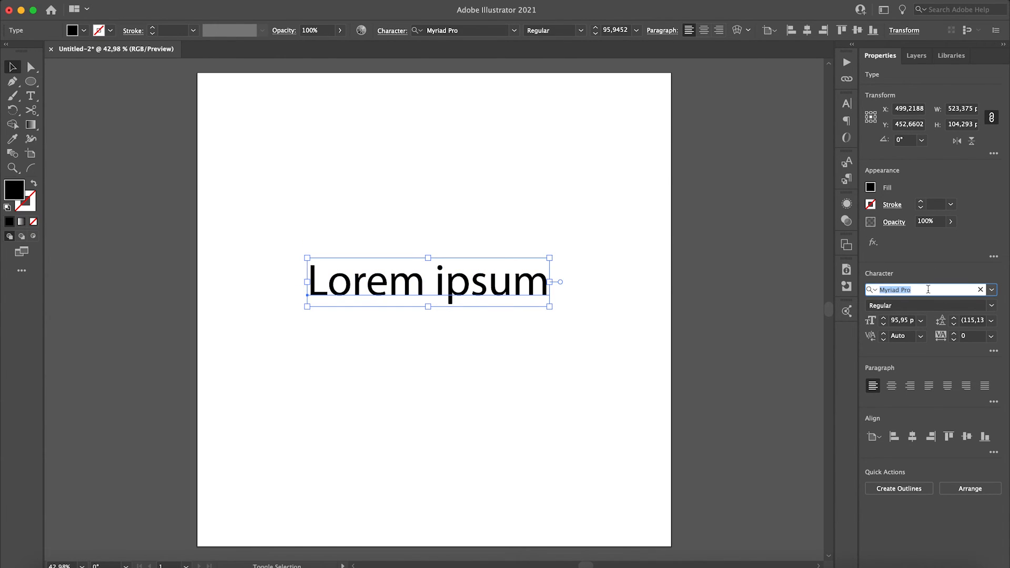
pyautogui.write('color')
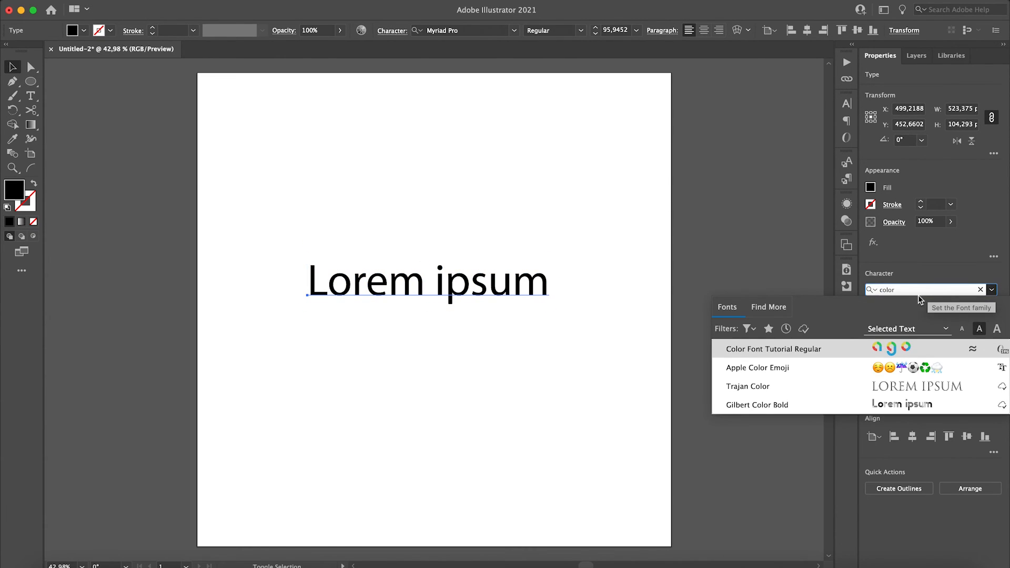
pyautogui.click(774, 348)
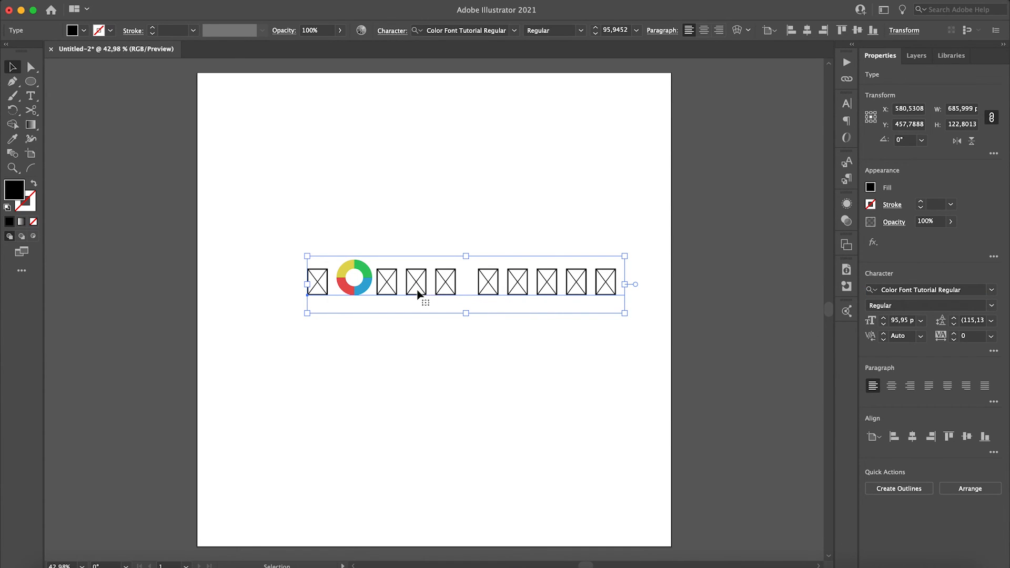
pyautogui.moveTo(548, 294)
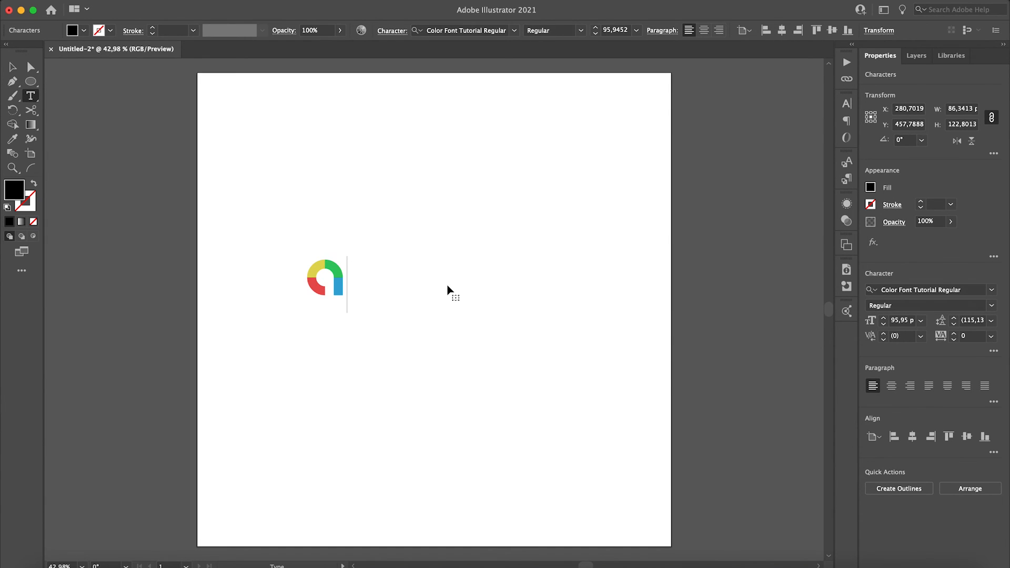
# Step: Type the multicolour words 'ago' and 'goa' and view the result
pyautogui.write('go')
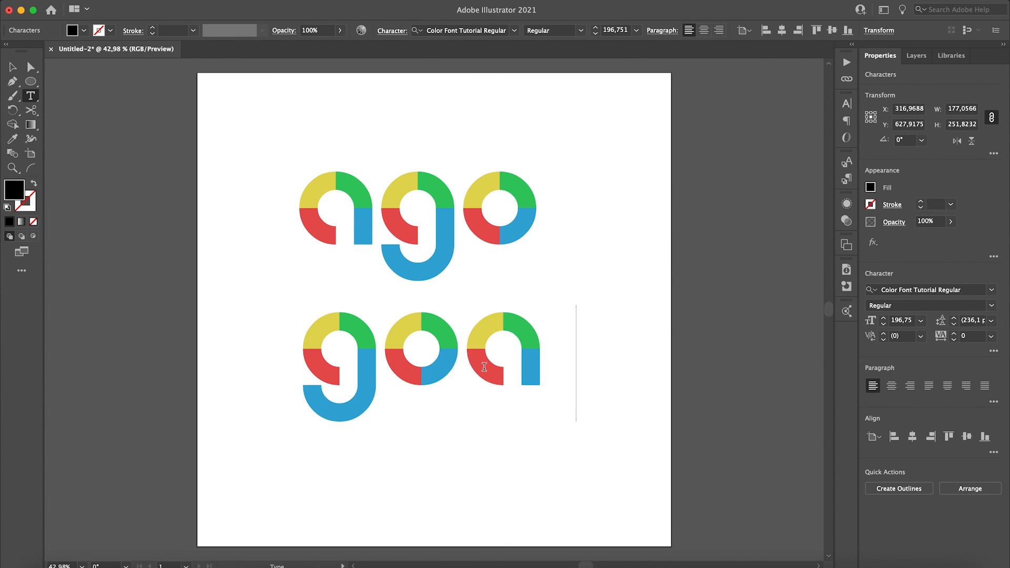
pyautogui.click(12, 66)
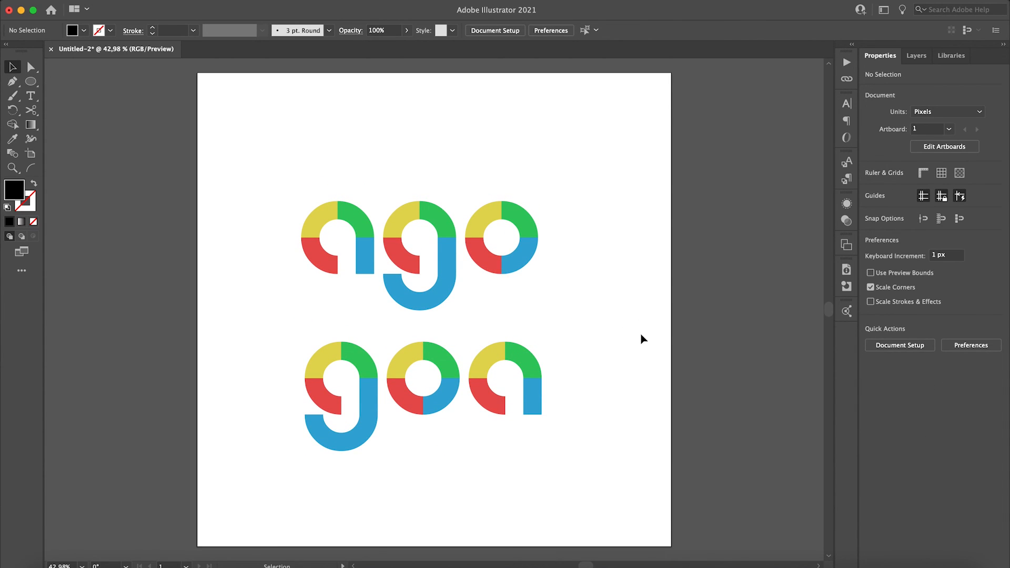
pyautogui.moveTo(651, 334)
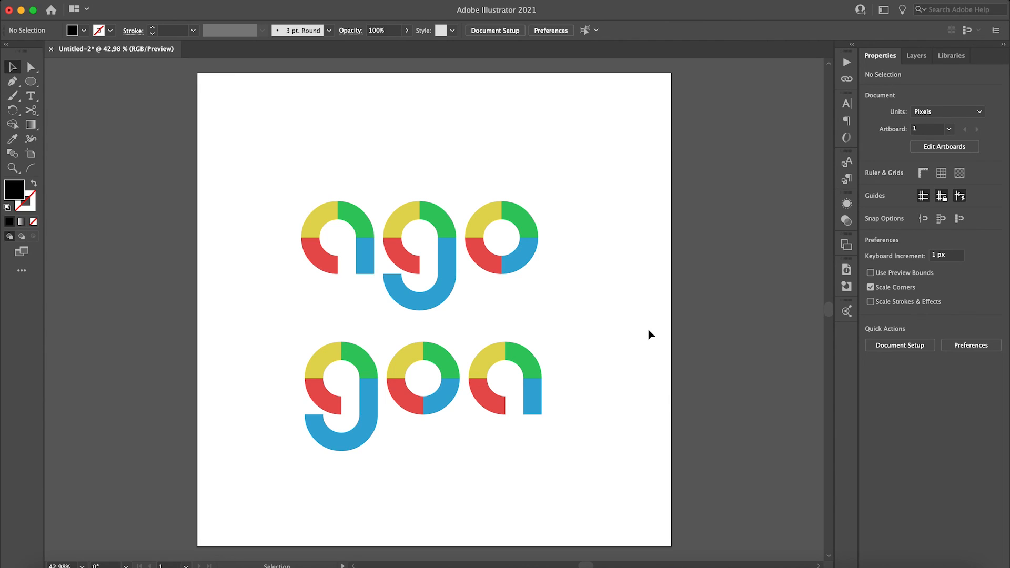
pyautogui.moveTo(778, 226)
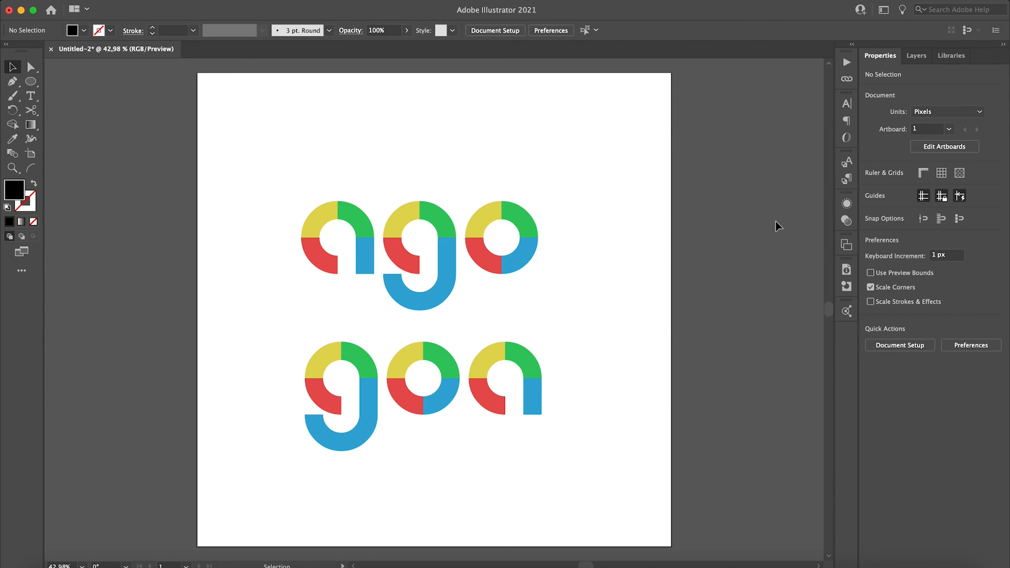